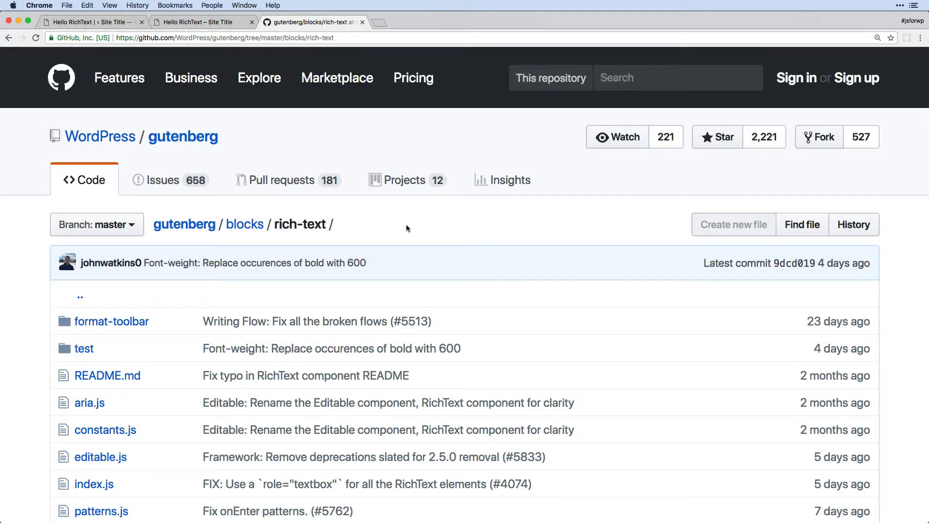
pyautogui.moveTo(244, 224)
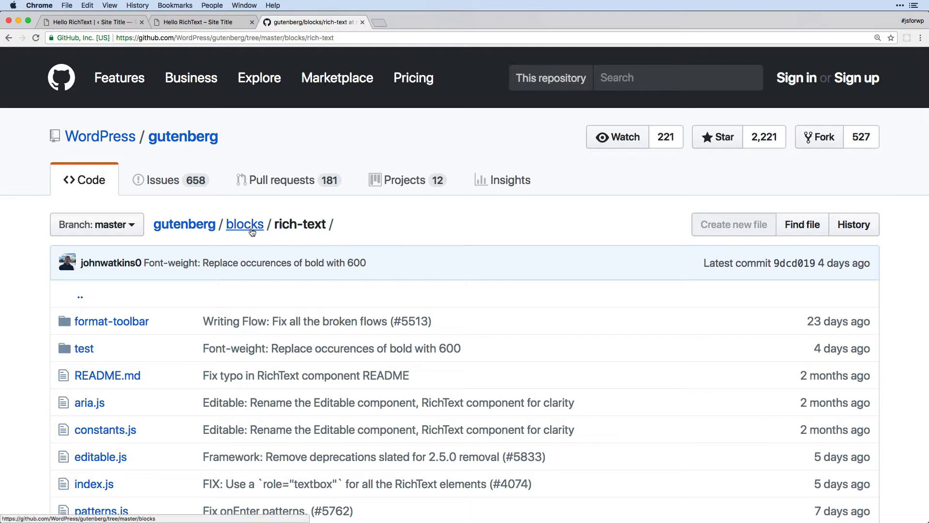
# Insert the Example - RichText block from the Blocks category into the post
pyautogui.scroll(-3)
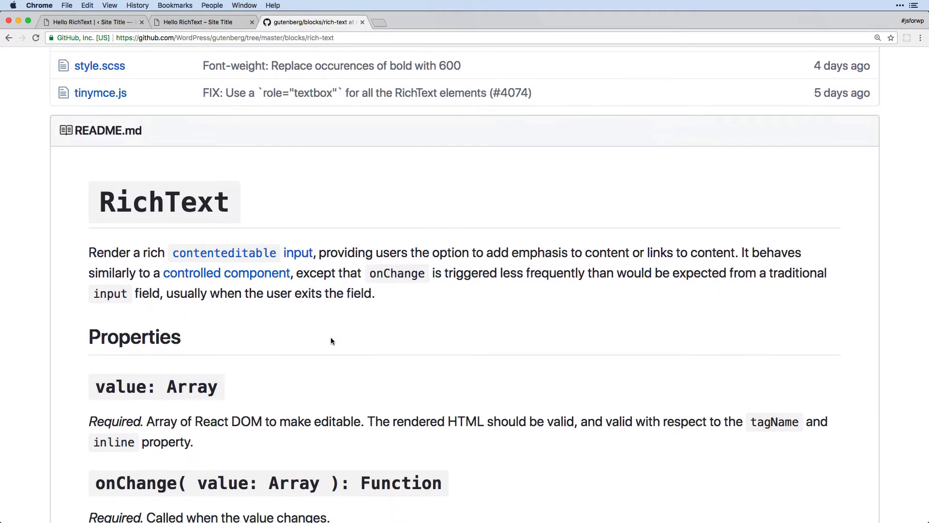
pyautogui.scroll(-3)
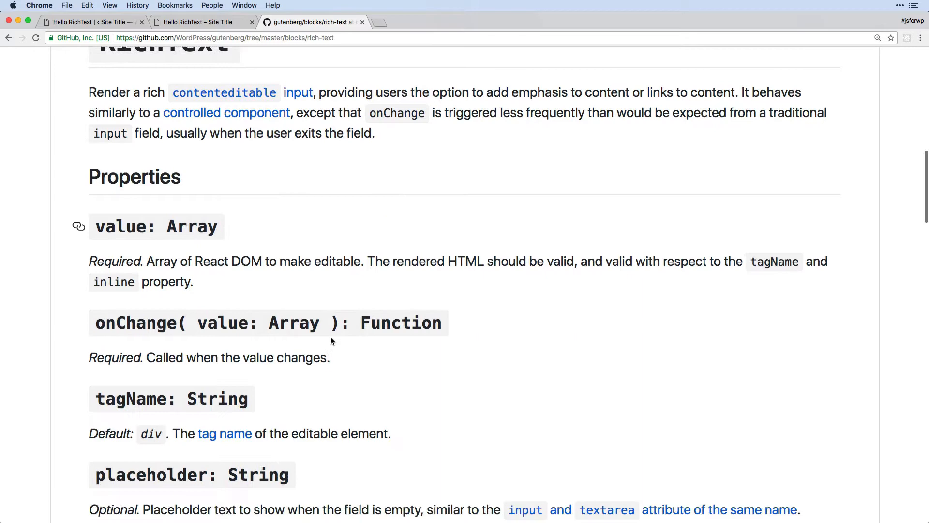
pyautogui.scroll(-3)
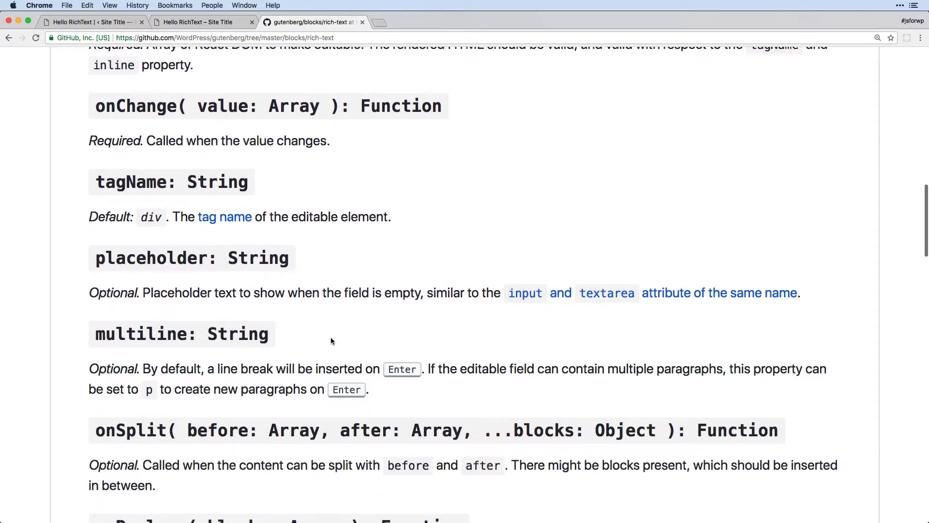
pyautogui.scroll(3)
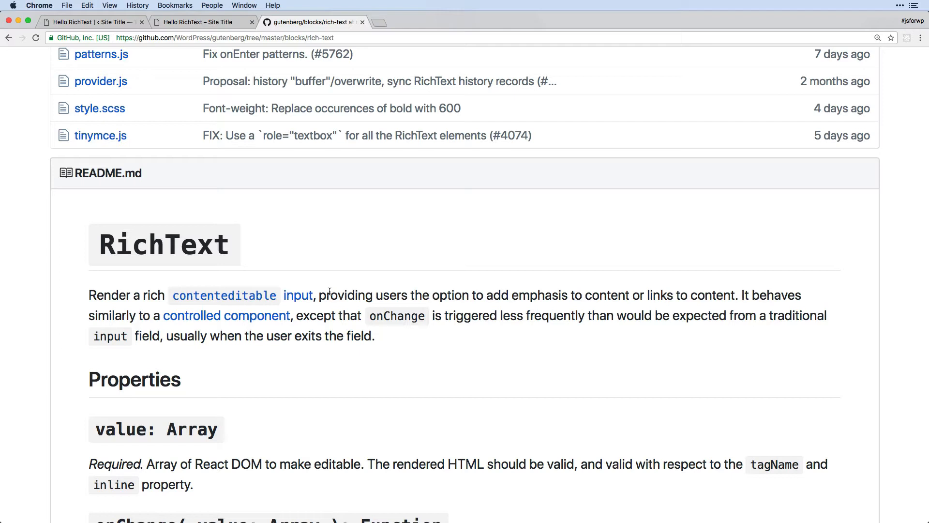
pyautogui.click(89, 22)
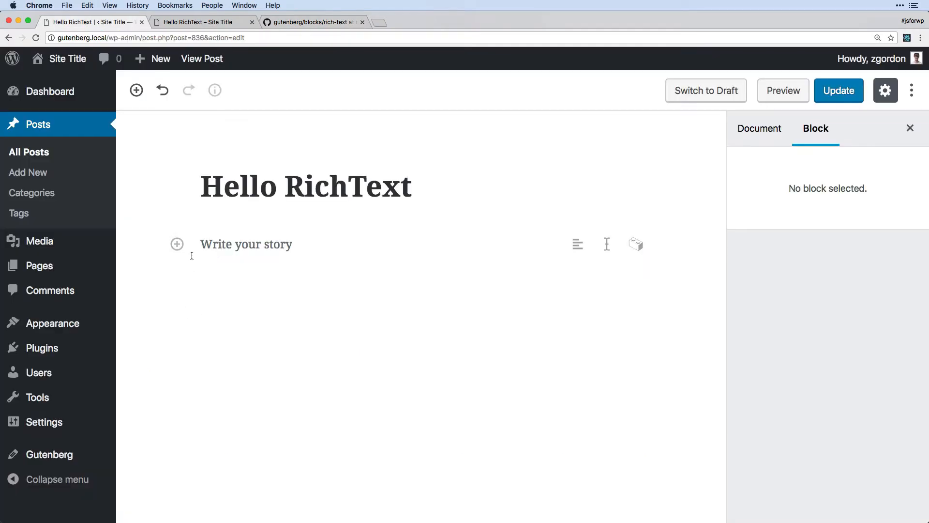
pyautogui.click(176, 243)
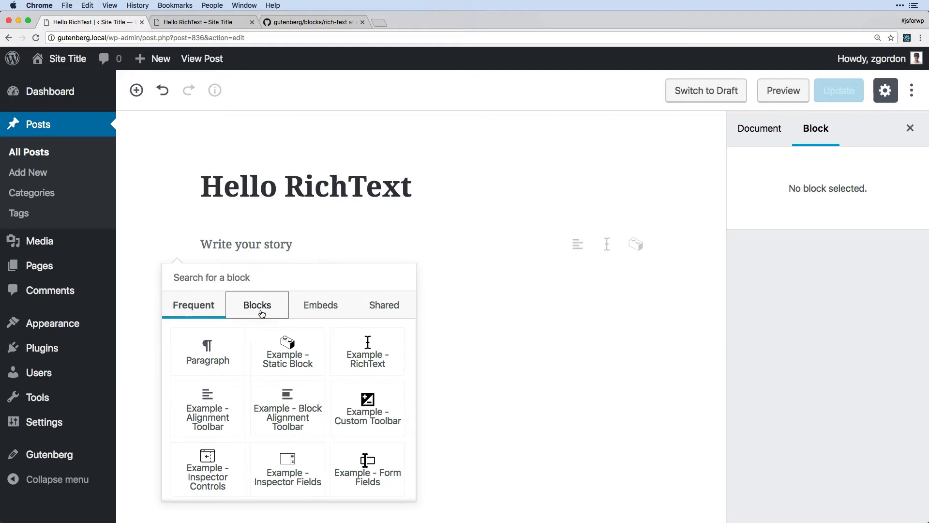
pyautogui.click(257, 305)
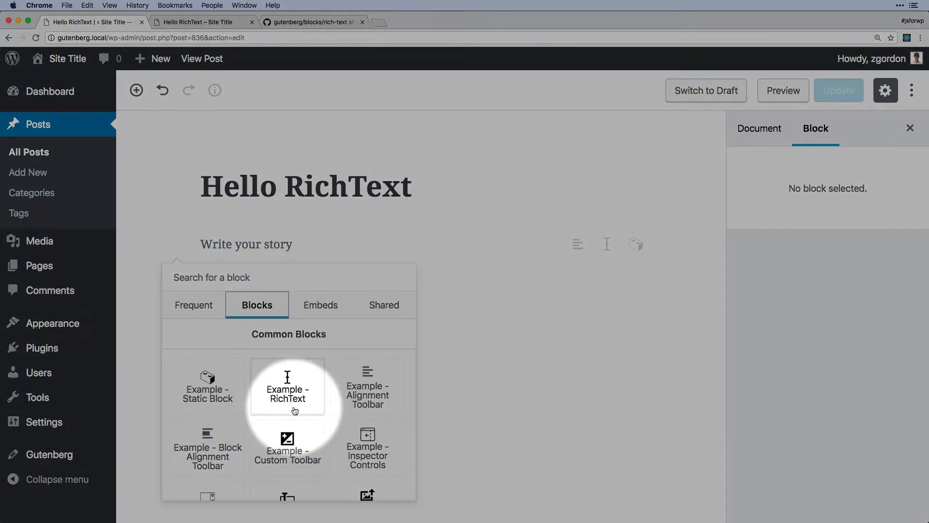
pyautogui.click(287, 388)
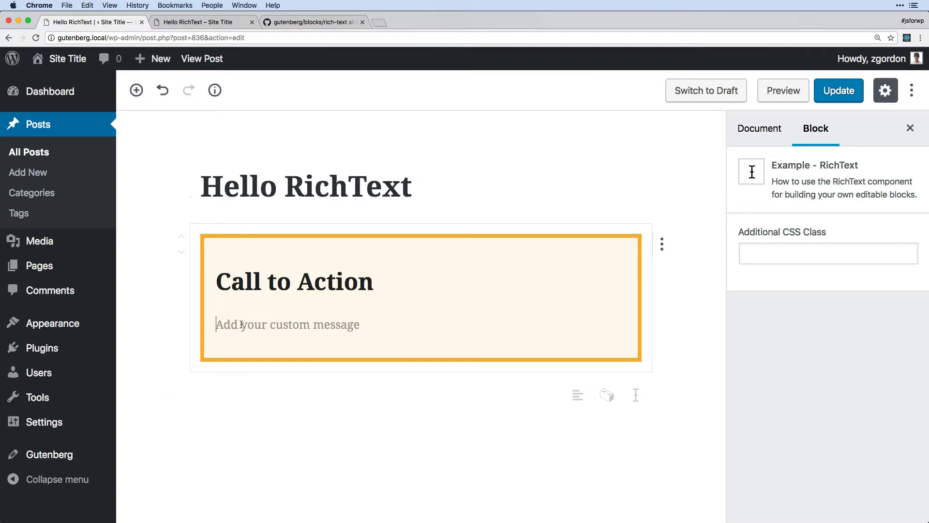
# Enter 'Here is my message!' and 'It can be multiple lines.' as the message and update the post
pyautogui.write('He')
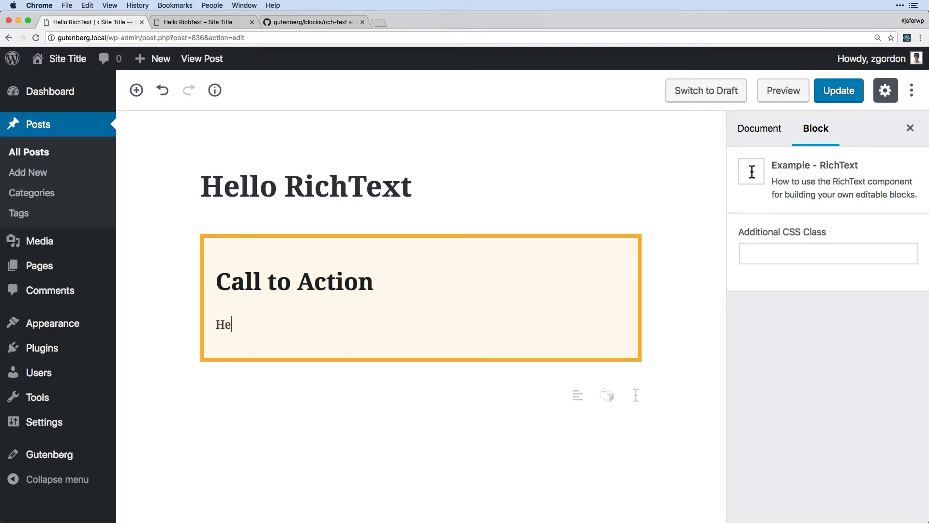
pyautogui.write('re is my mess')
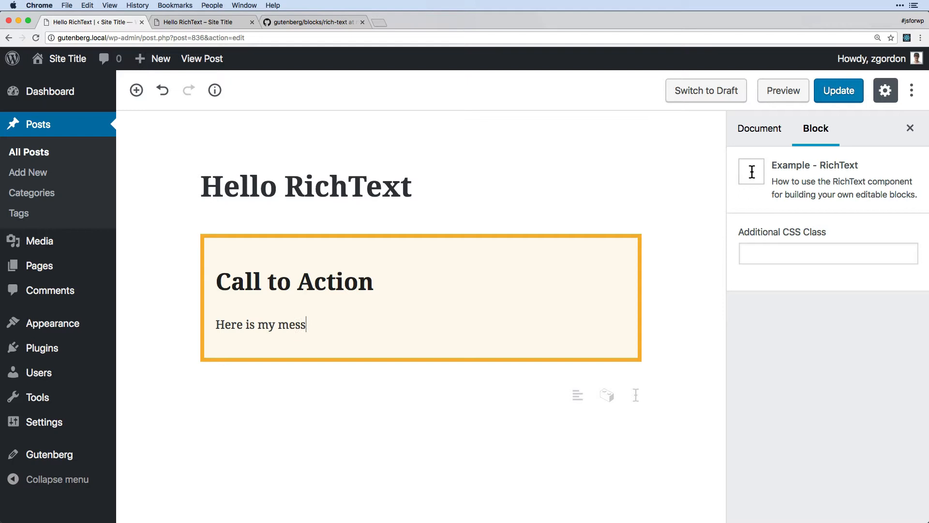
pyautogui.write('age!')
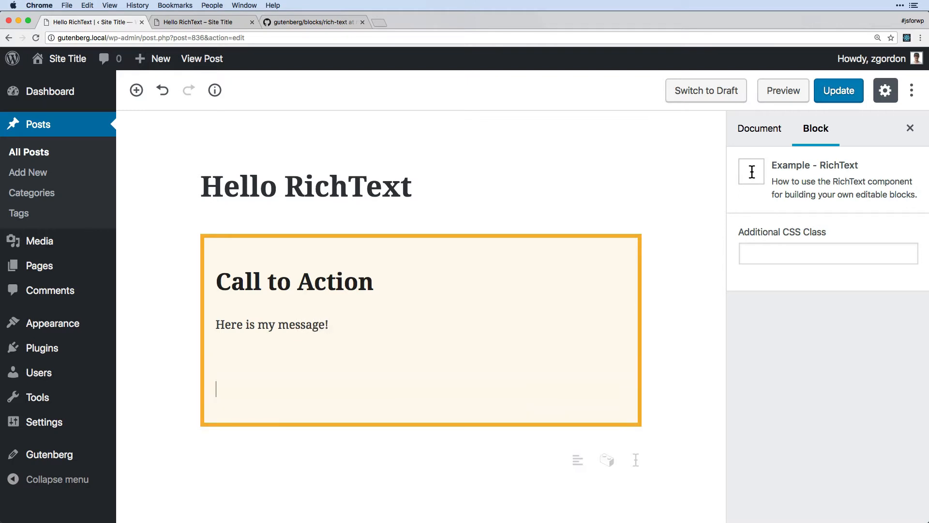
pyautogui.write('It can be m')
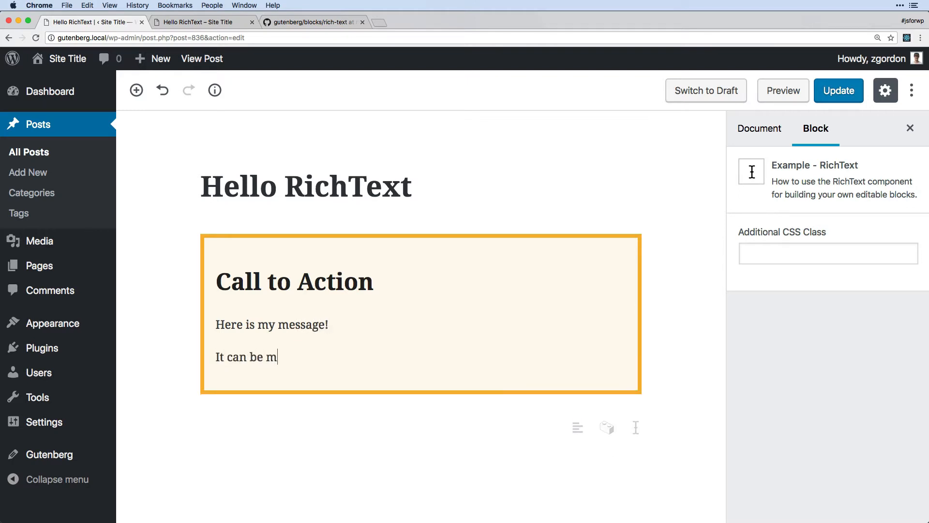
pyautogui.write('ultiple lines')
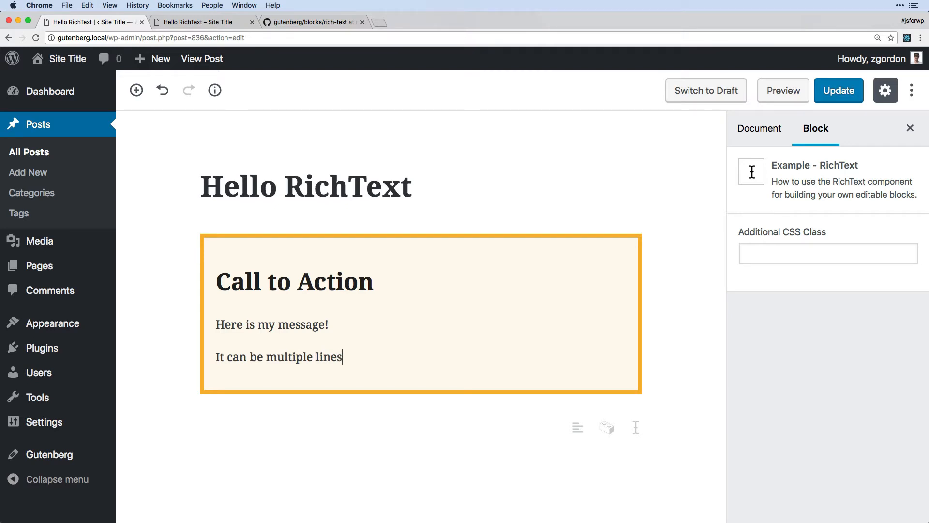
pyautogui.write('.')
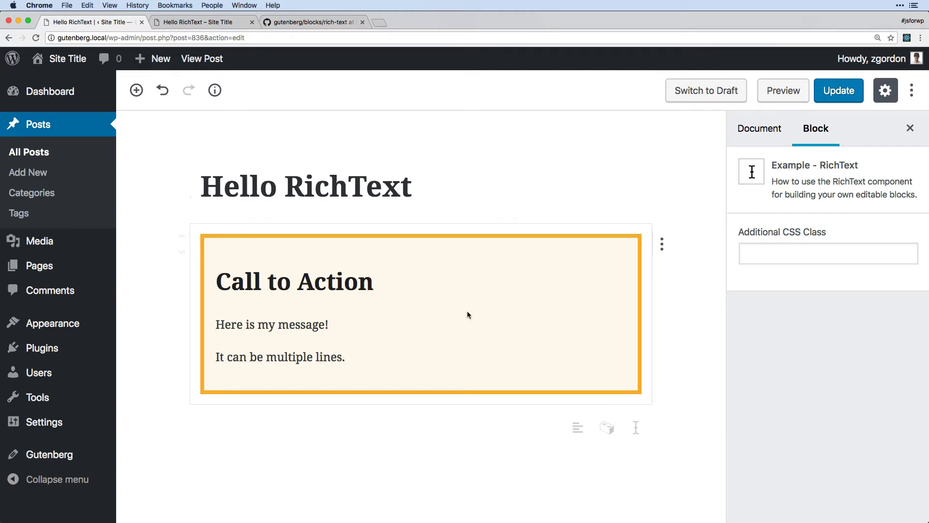
pyautogui.click(838, 90)
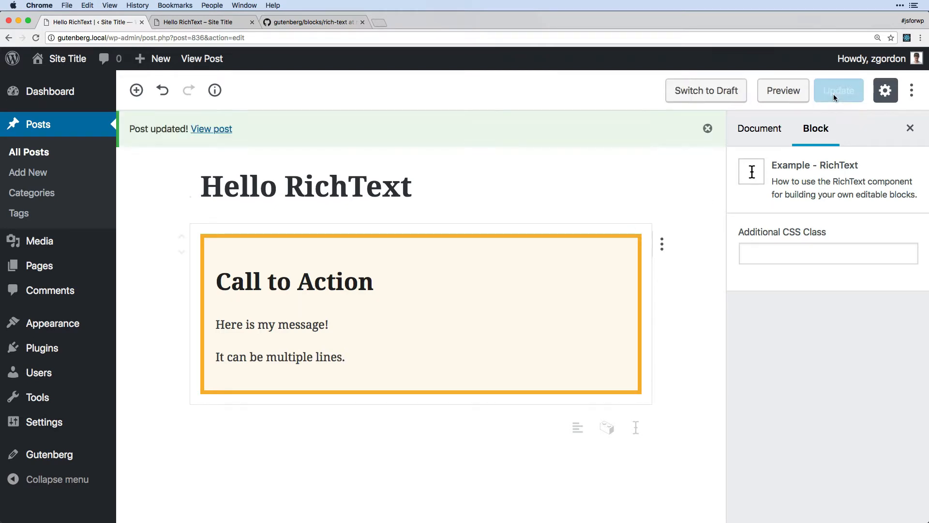
# Try selecting the heading, then add a stray paragraph of filler text below the block
pyautogui.doubleClick(294, 281)
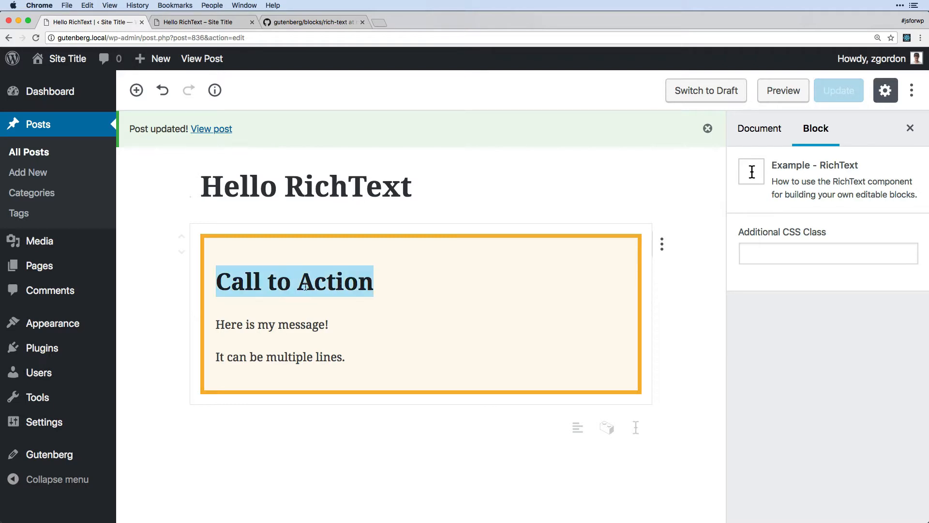
pyautogui.click(281, 314)
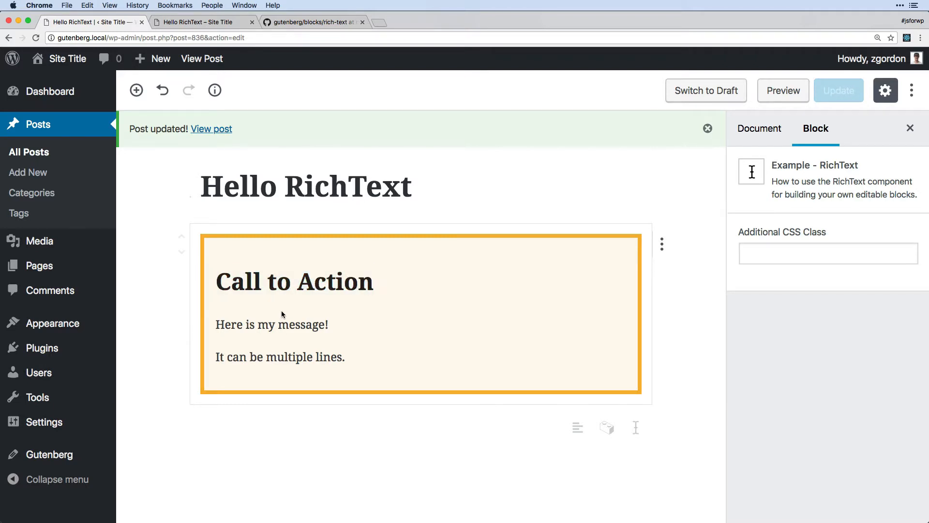
pyautogui.click(288, 356)
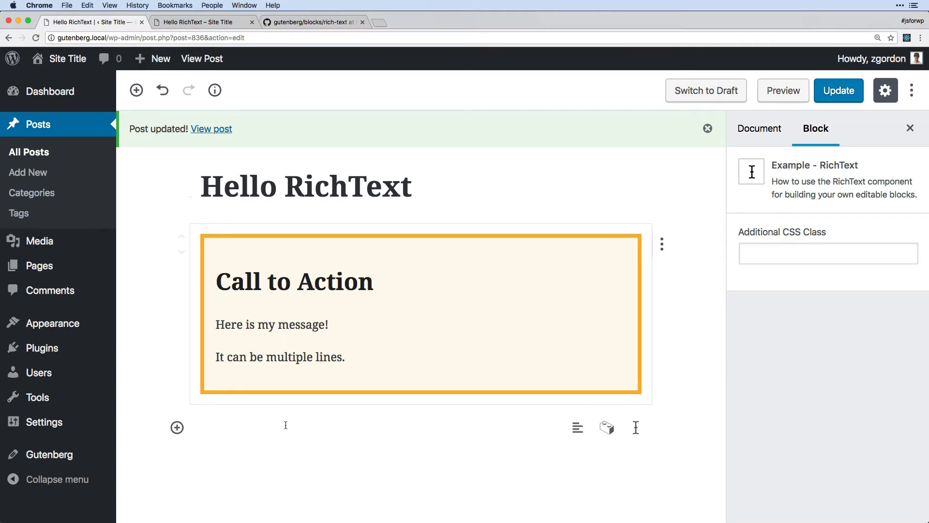
pyautogui.write('dfl')
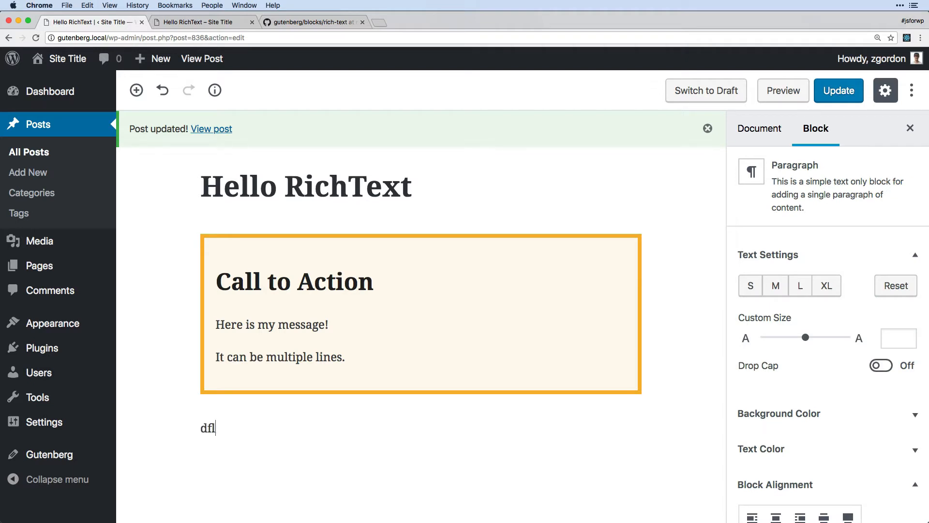
pyautogui.write('kjdfglkjfdg\\dfgl')
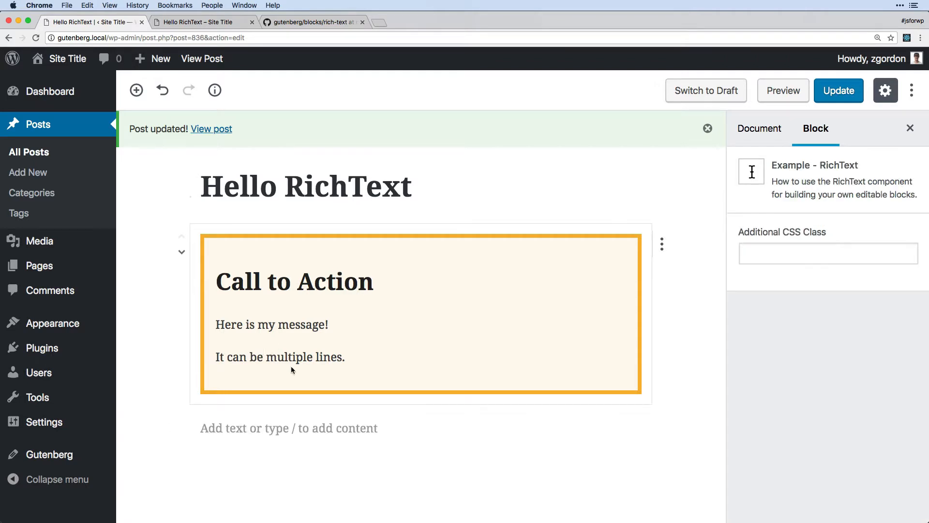
# Replace the call-to-action message with the single line 'Here is my message!'
pyautogui.click(288, 427)
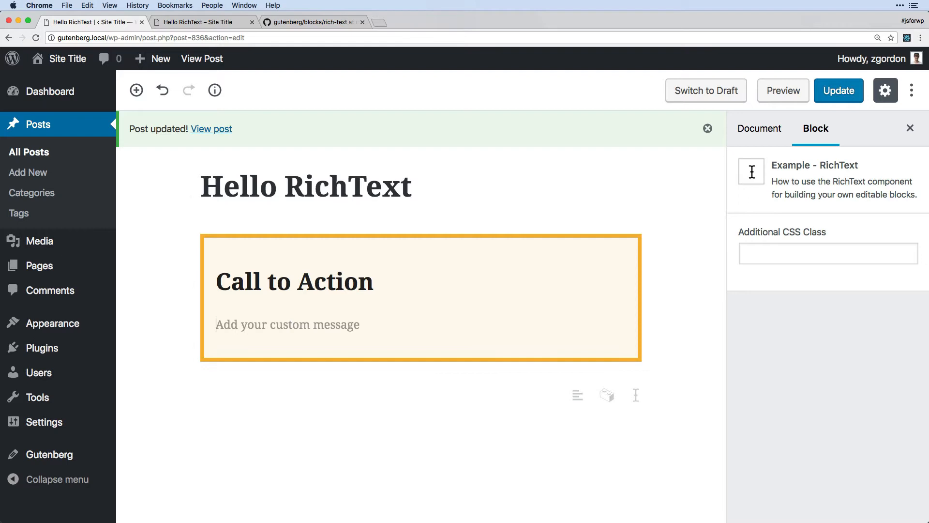
pyautogui.write('Here is my message!')
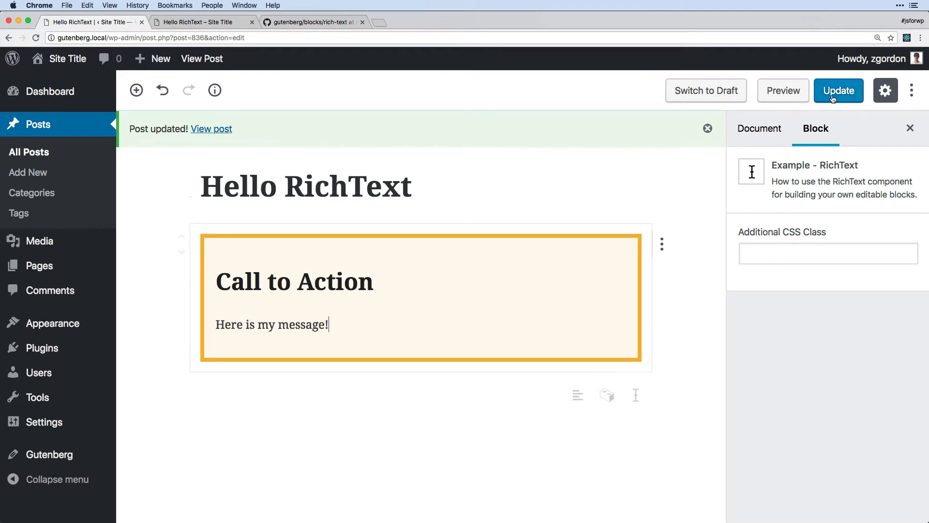
# View the published post's Call to Action box showing 'Here is my message!' on the front end
pyautogui.click(211, 129)
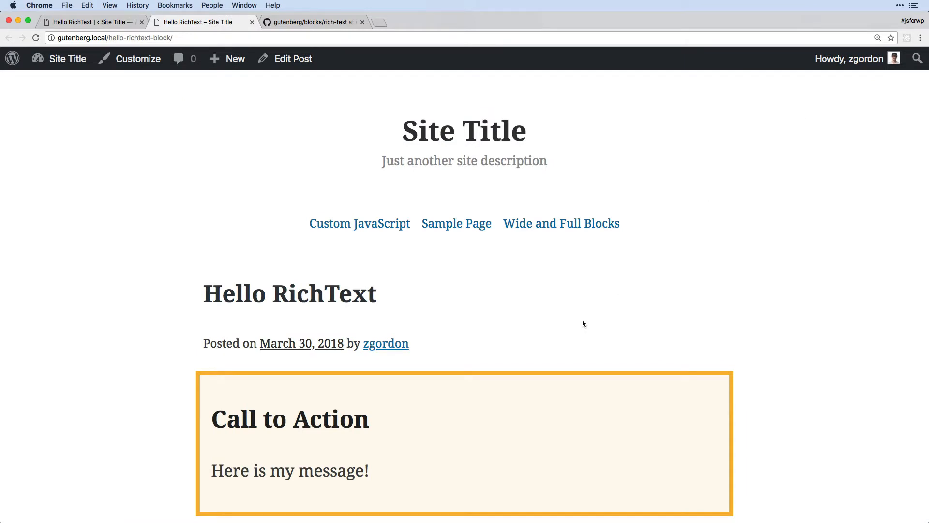
pyautogui.scroll(-3)
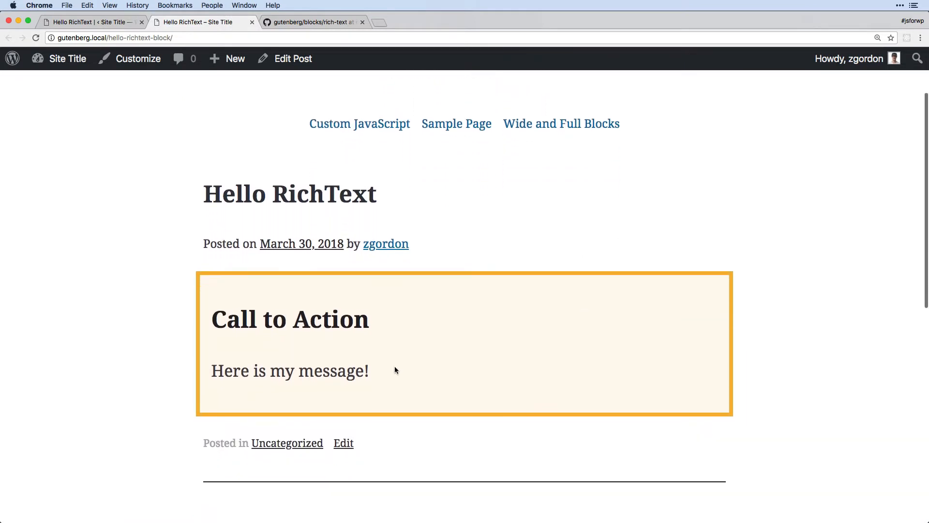
pyautogui.doubleClick(330, 371)
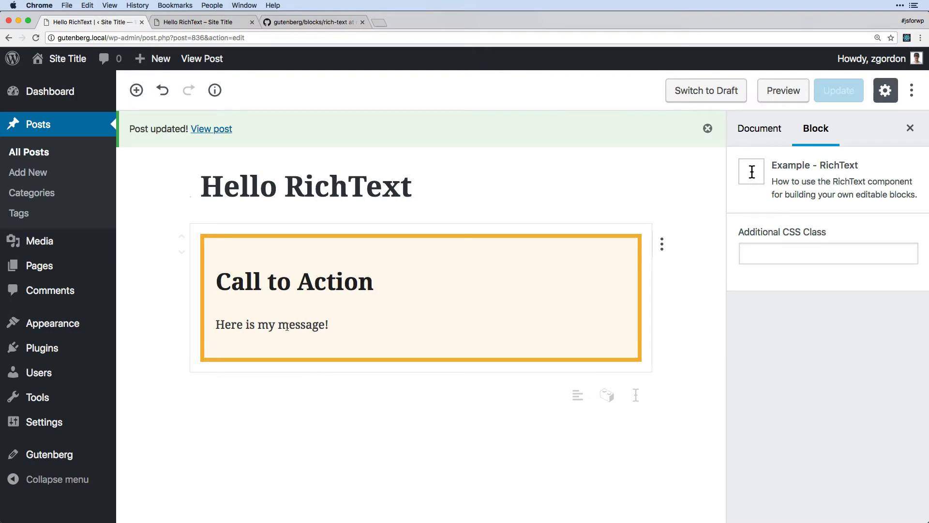
# Italicize the whole message, bold the word 'message', and update the post
pyautogui.tripleClick(270, 324)
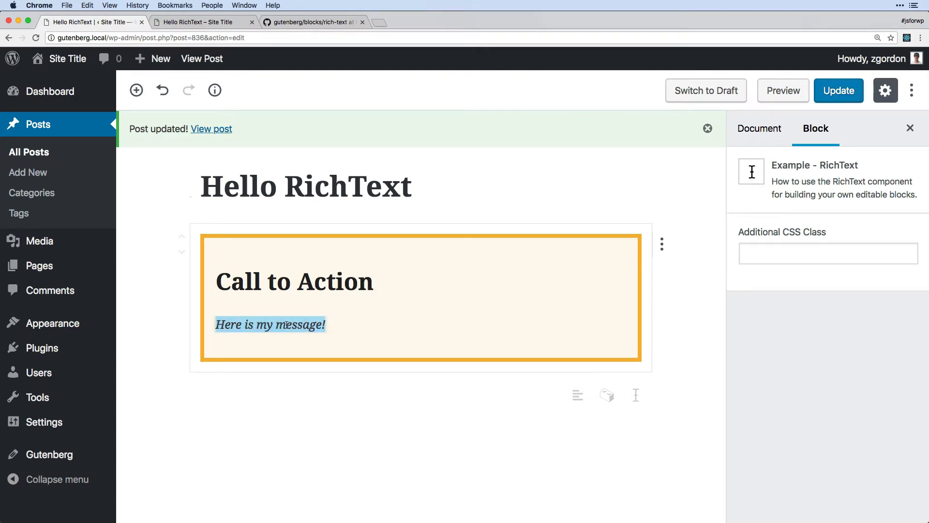
pyautogui.doubleClick(298, 324)
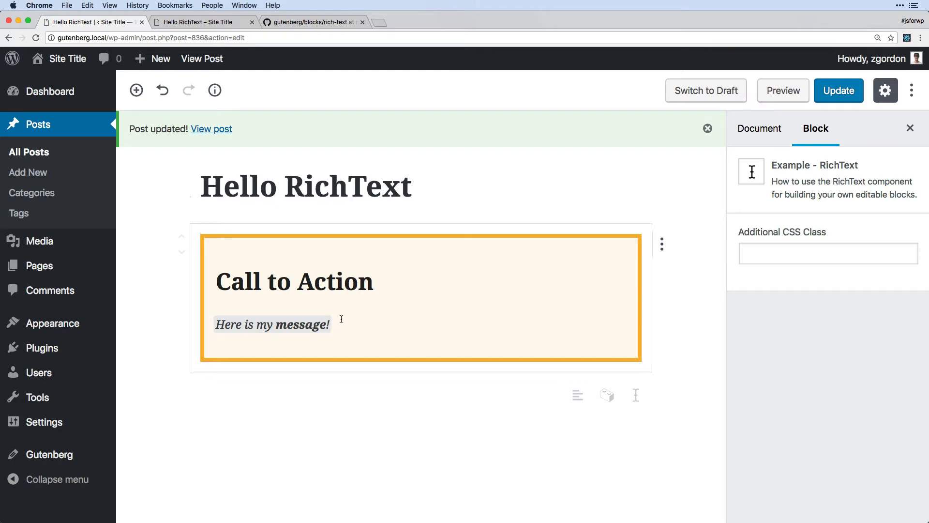
pyautogui.click(838, 90)
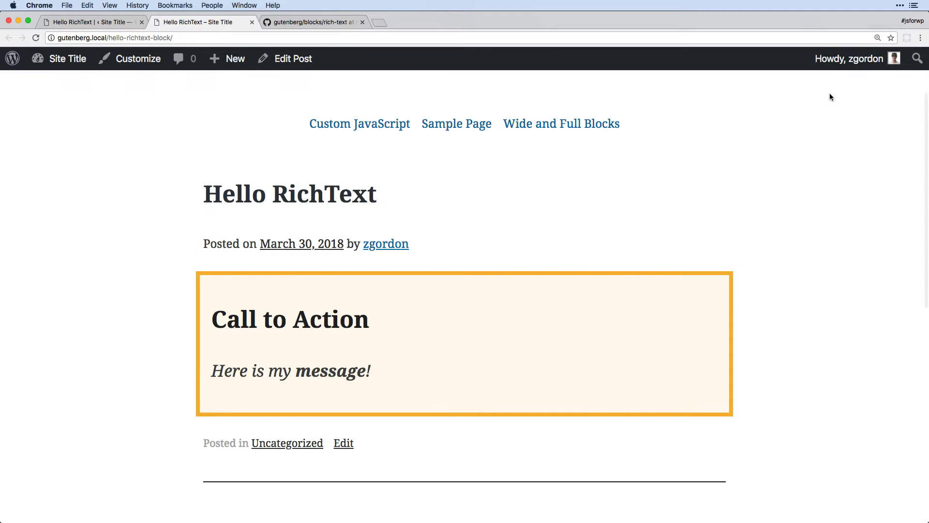
# Inspect the bold word 'message' in the reloaded front-end post
pyautogui.doubleClick(332, 370)
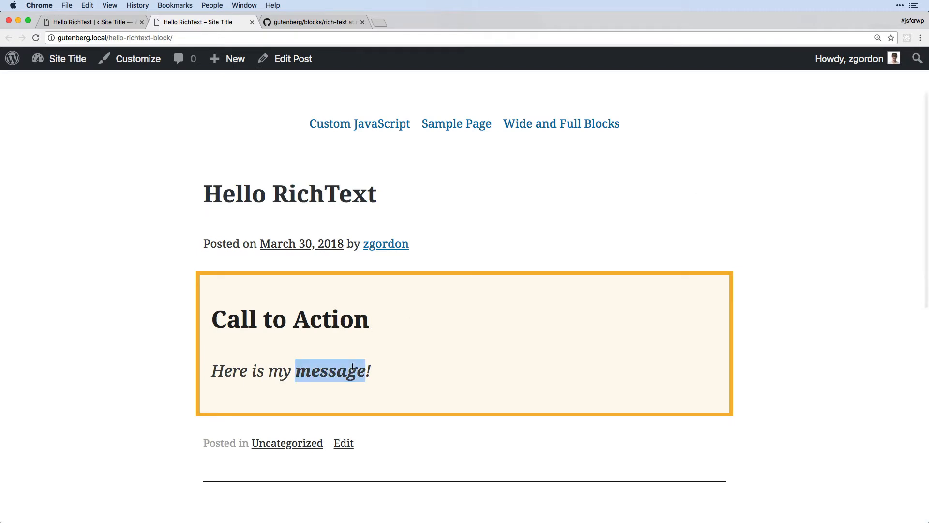
pyautogui.click(292, 58)
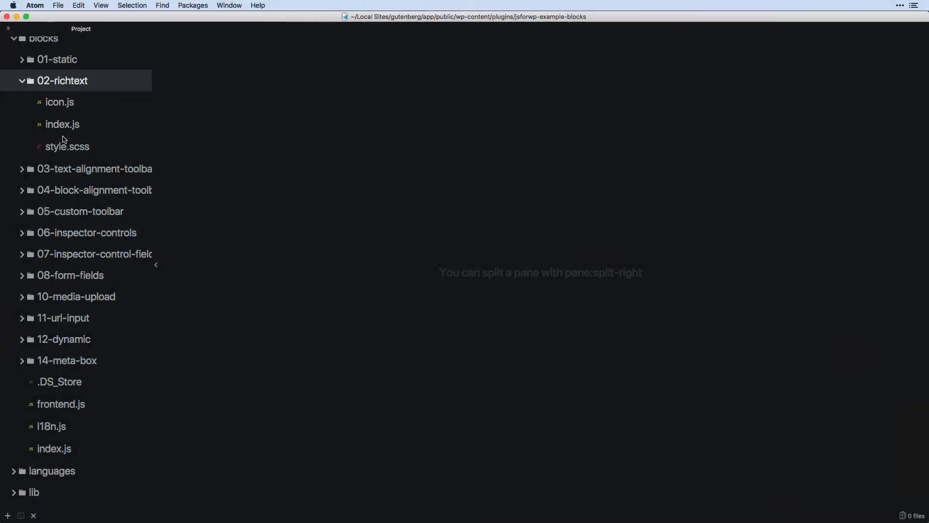
# Open the 02-richtext block's index.js and review its RichText import from wp.blocks
pyautogui.click(62, 124)
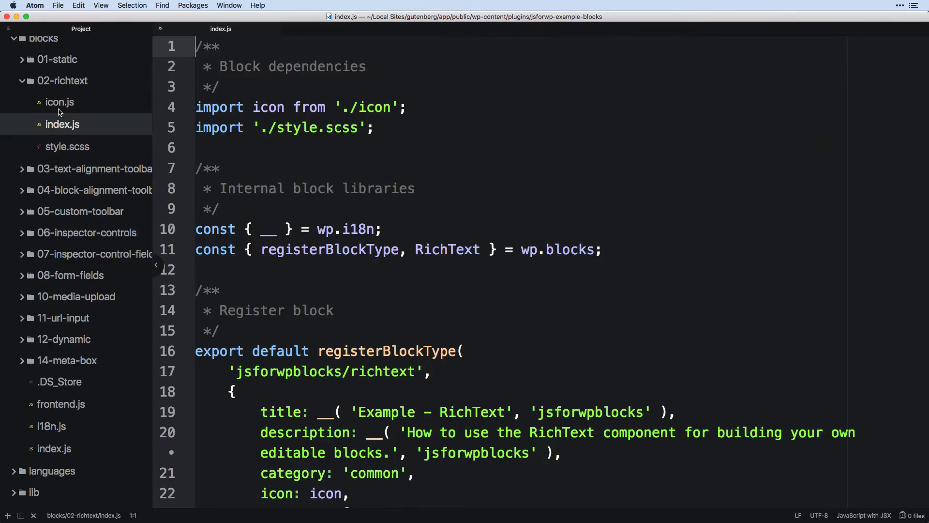
pyautogui.click(59, 101)
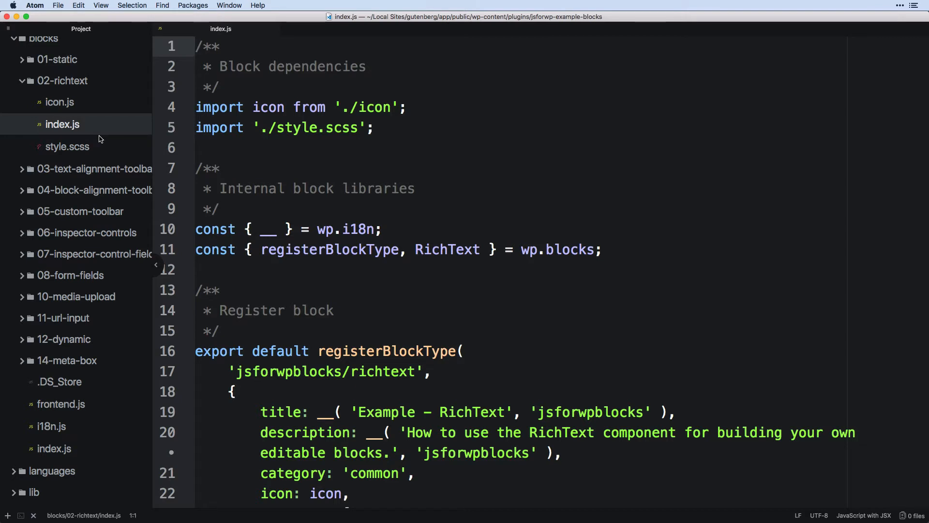
pyautogui.moveTo(83, 104)
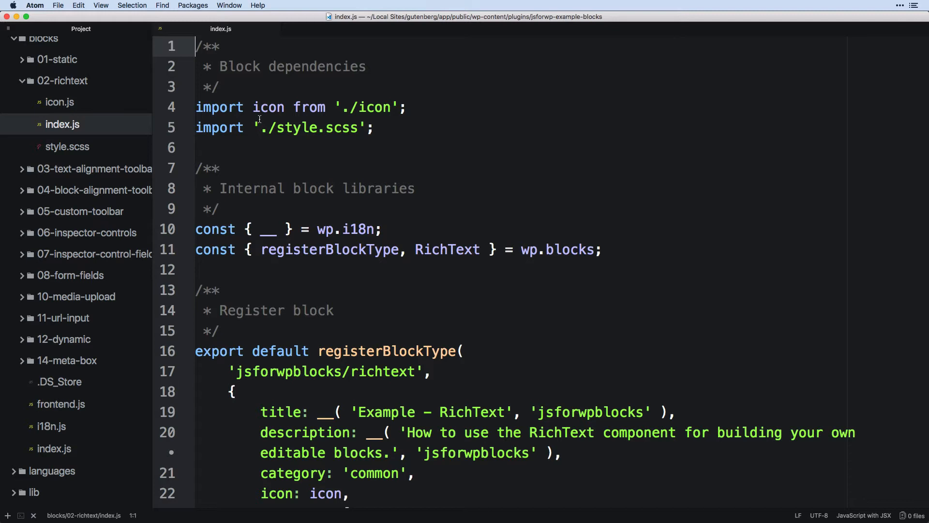
pyautogui.scroll(-3)
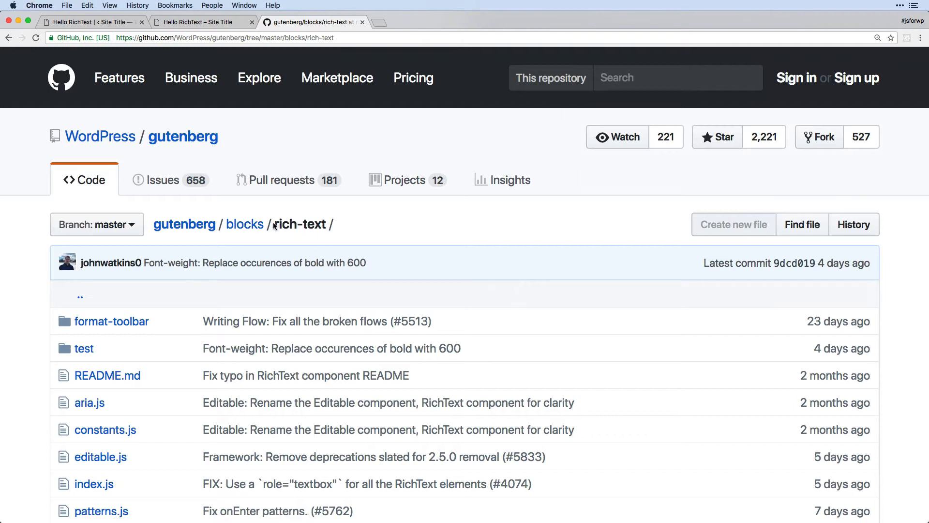
# Bring up the rich-text component folder of the WordPress/gutenberg repository on GitHub
pyautogui.doubleClick(300, 224)
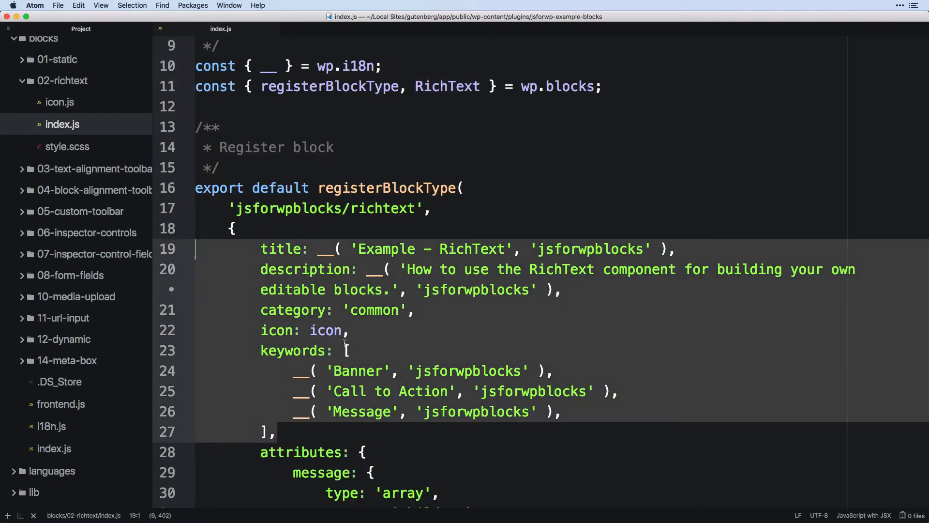
pyautogui.scroll(-3)
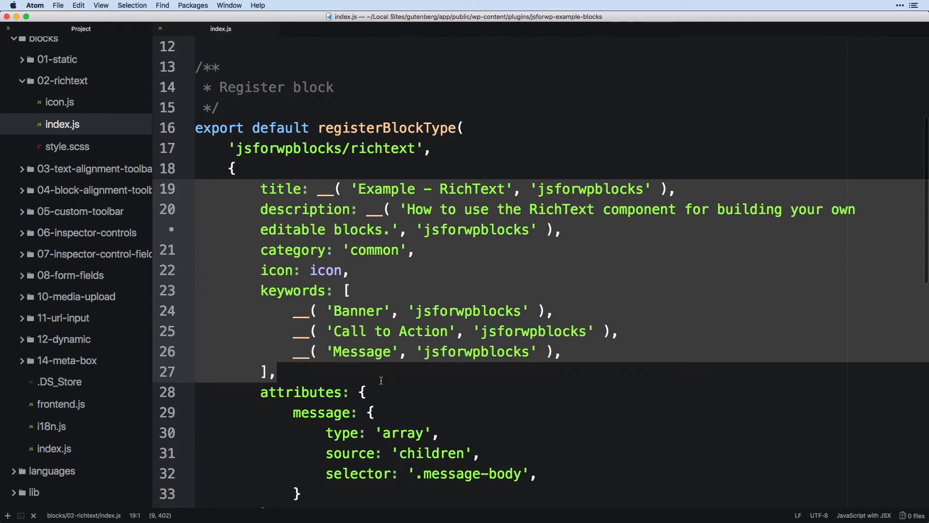
pyautogui.scroll(-3)
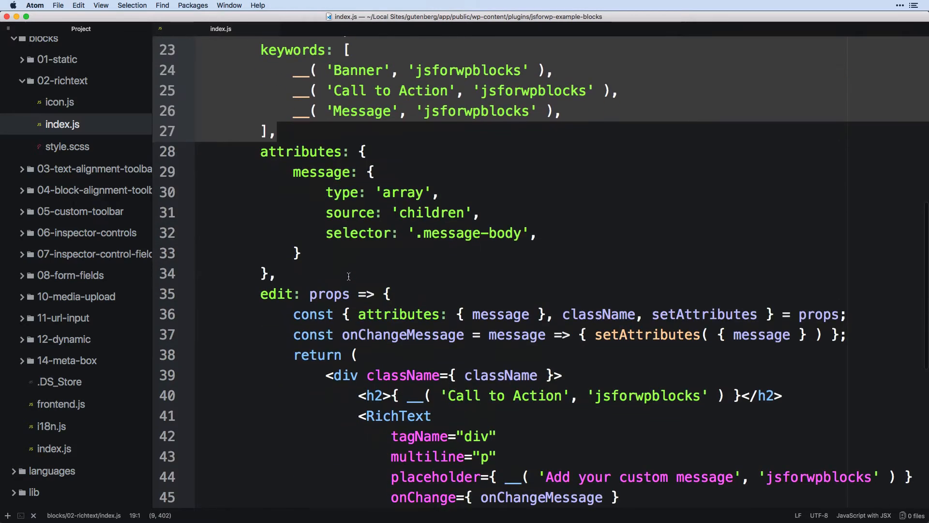
pyautogui.click(278, 273)
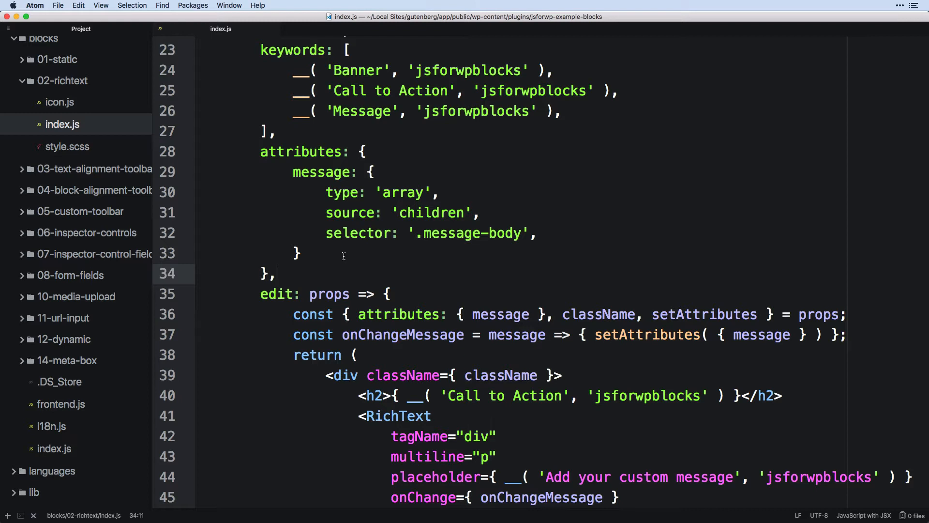
pyautogui.moveTo(273, 189)
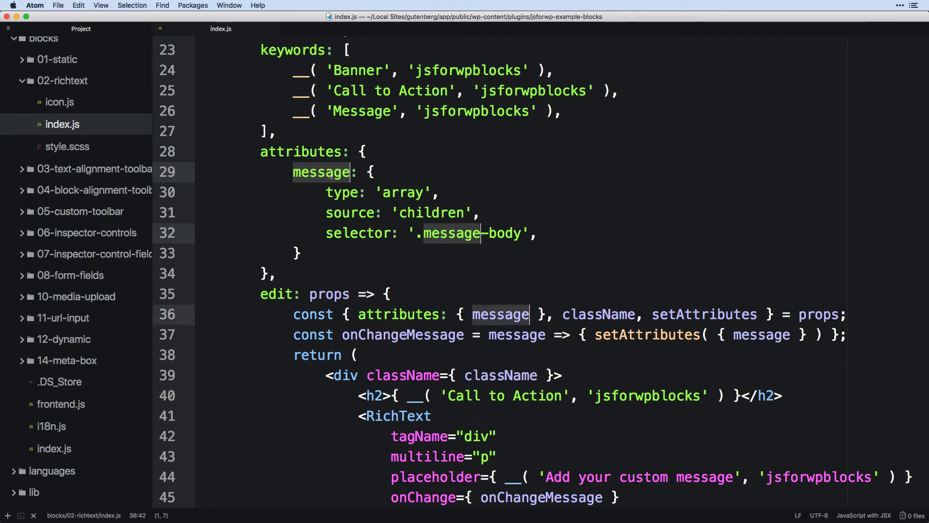
pyautogui.scroll(-3)
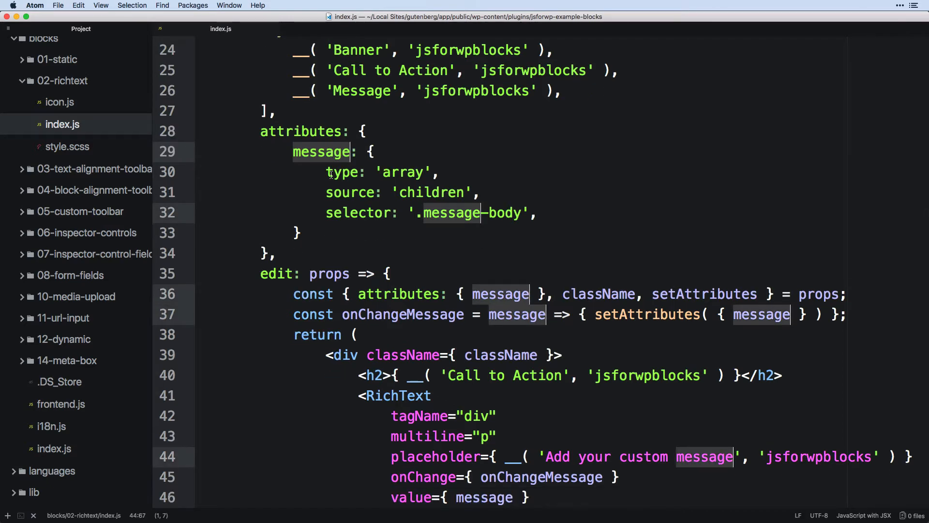
pyautogui.scroll(-3)
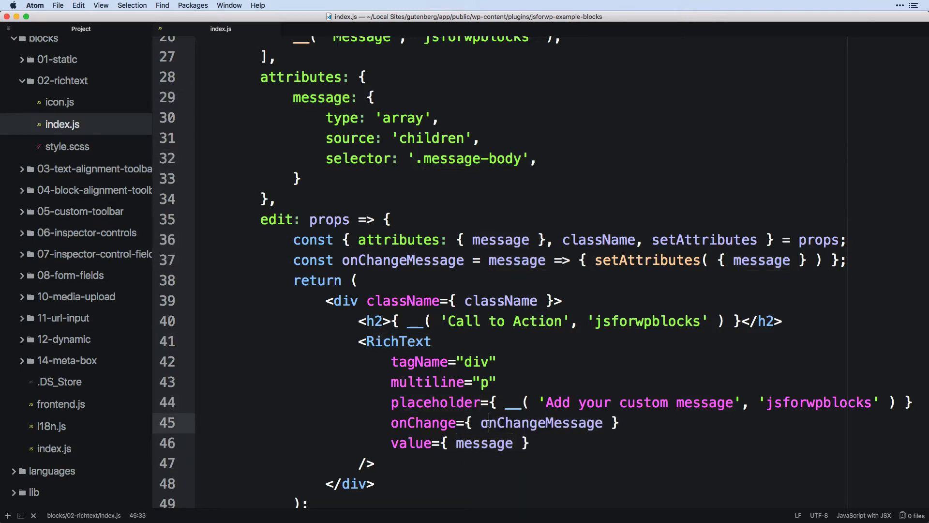
pyautogui.doubleClick(540, 423)
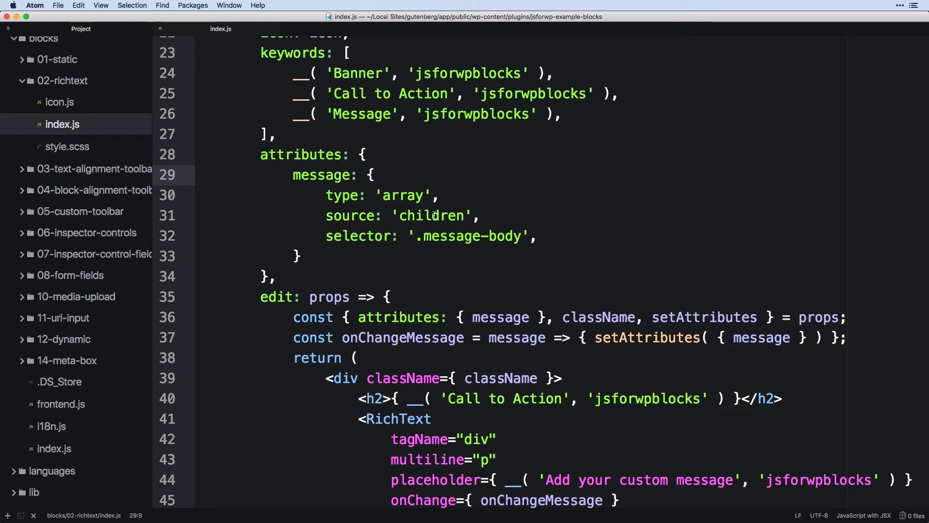
pyautogui.scroll(-3)
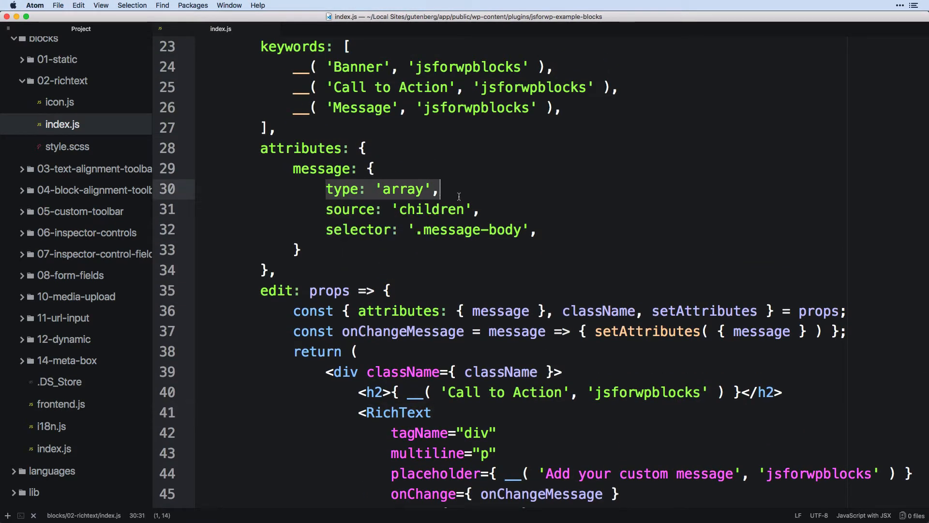
pyautogui.click(481, 209)
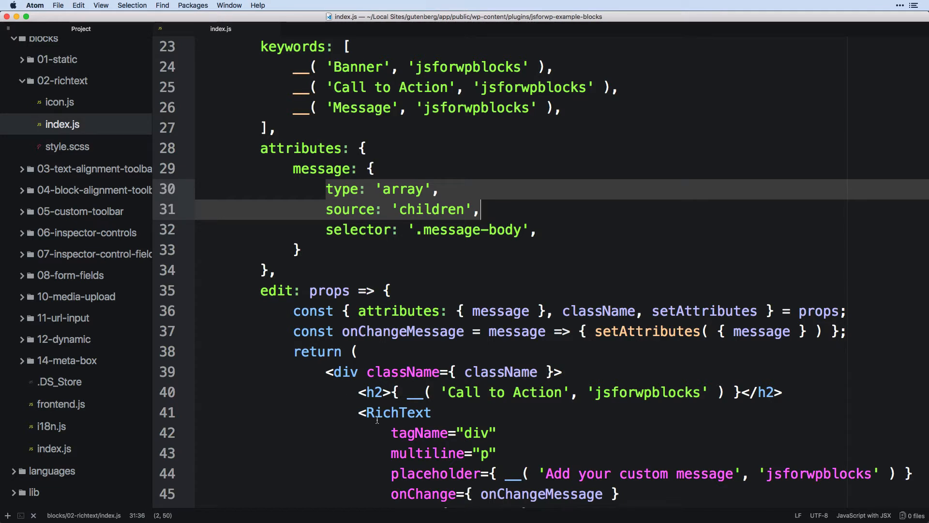
pyautogui.doubleClick(398, 412)
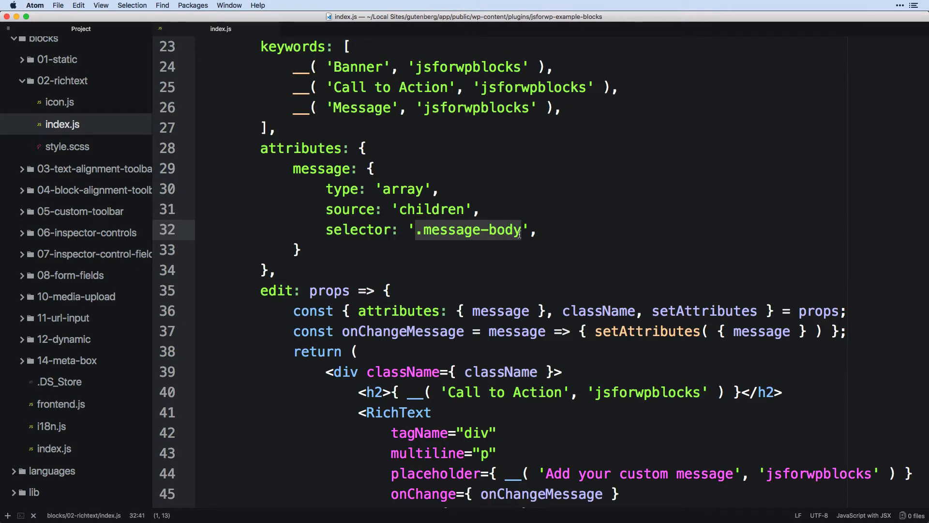
pyautogui.scroll(-3)
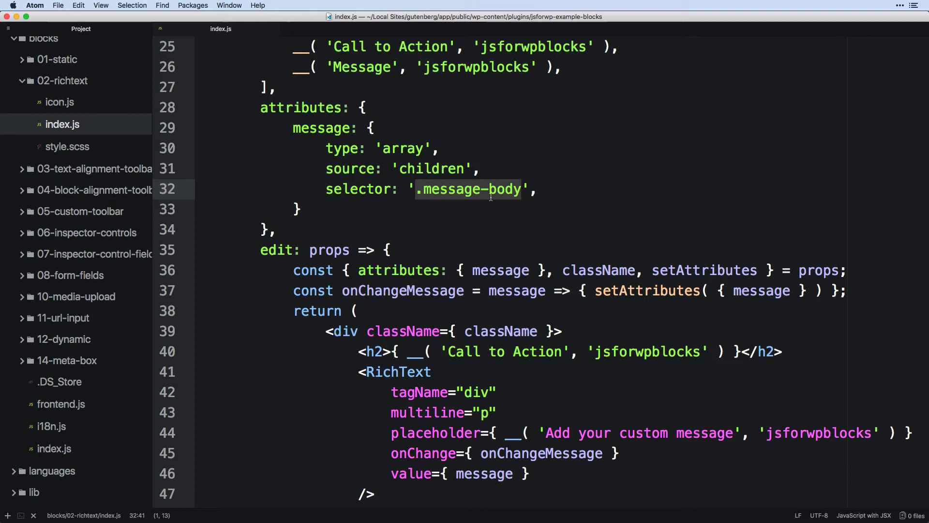
pyautogui.scroll(-3)
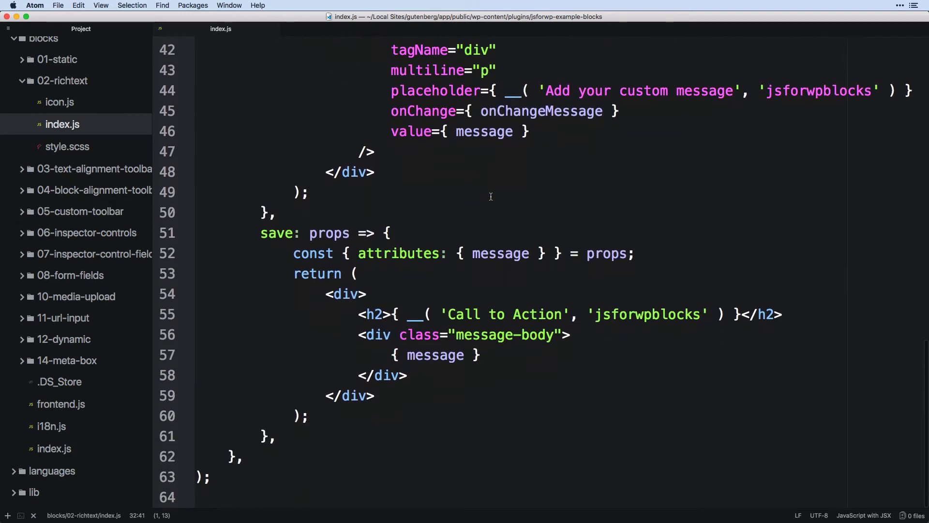
pyautogui.doubleClick(486, 335)
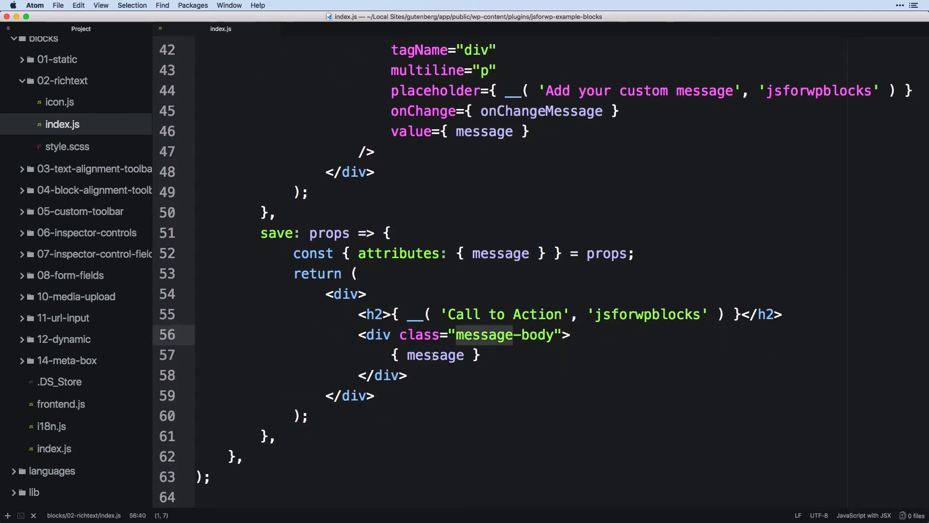
pyautogui.click(434, 354)
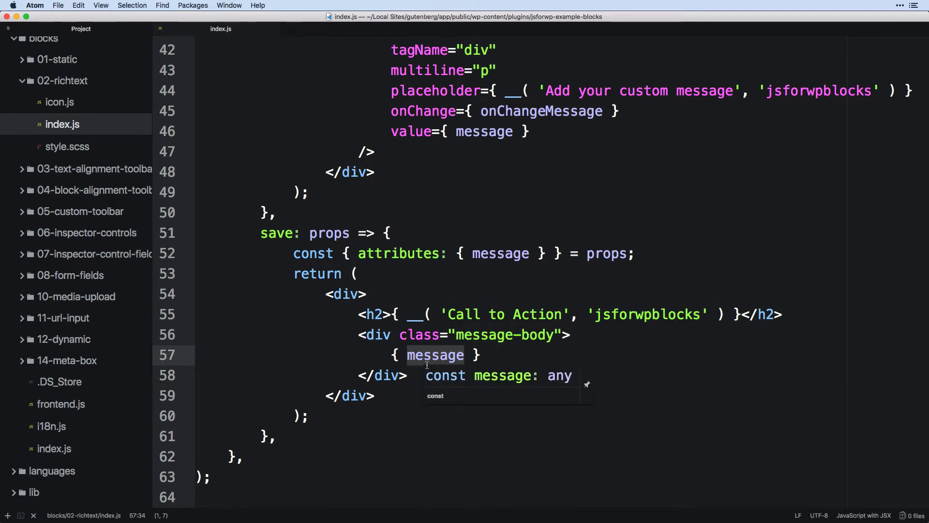
pyautogui.moveTo(486, 340)
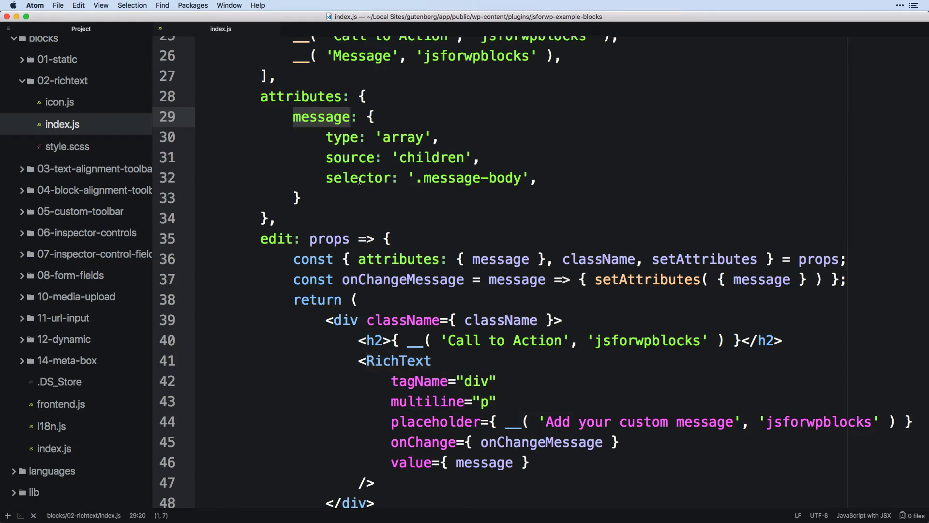
pyautogui.scroll(-3)
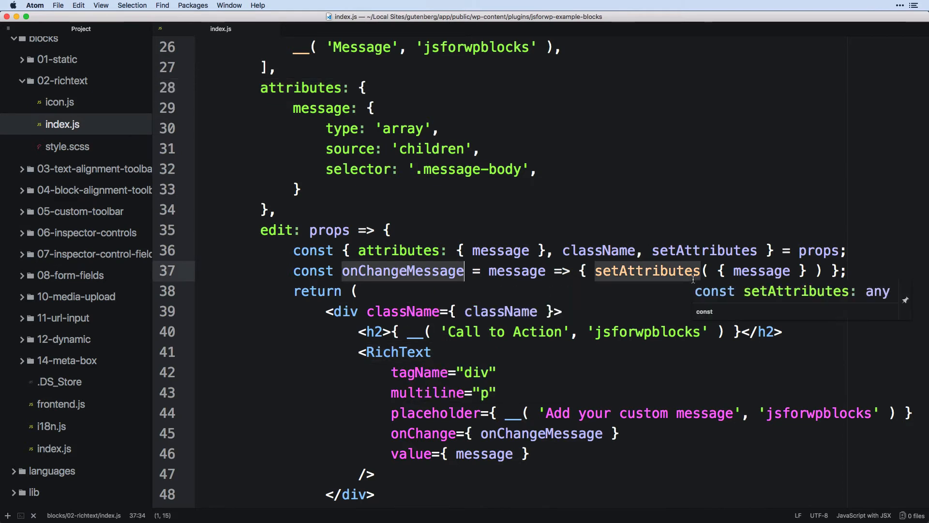
pyautogui.click(516, 271)
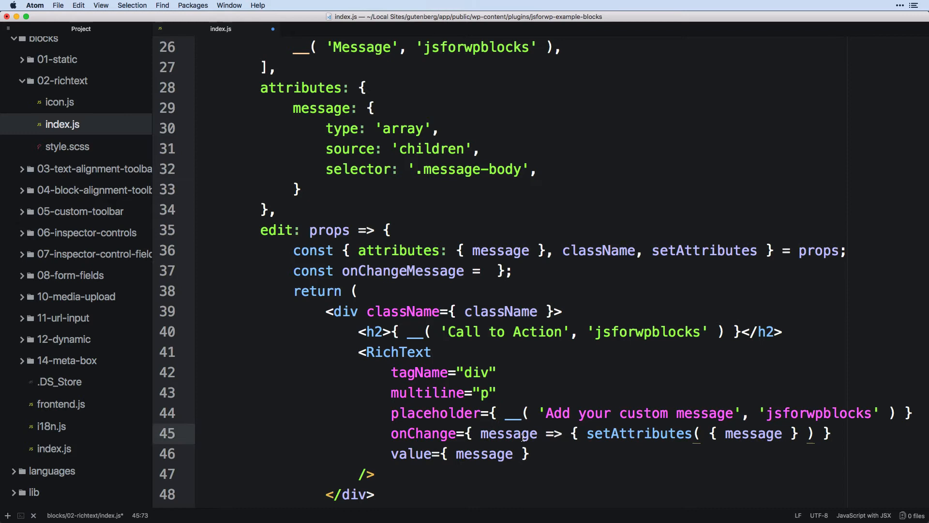
pyautogui.write('onChangeMessage }')
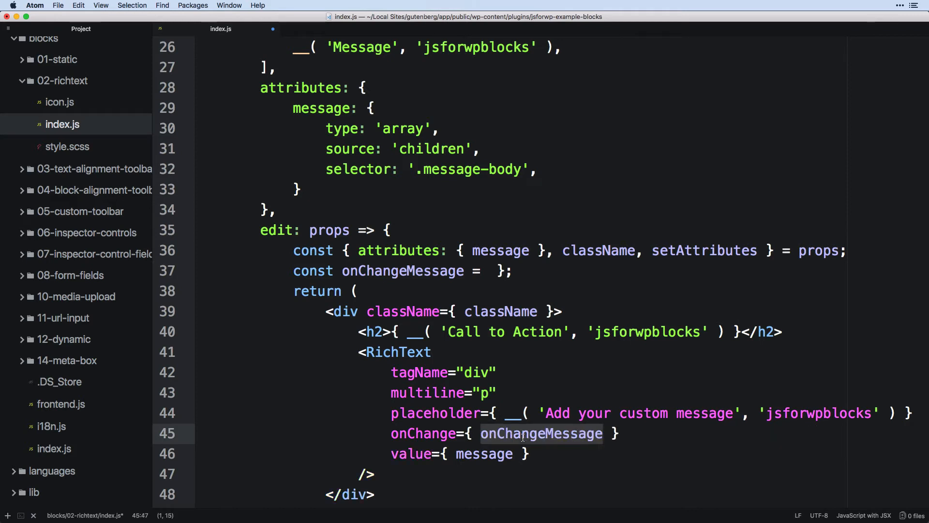
pyautogui.write('message => { setAttributes( { message } ) }')
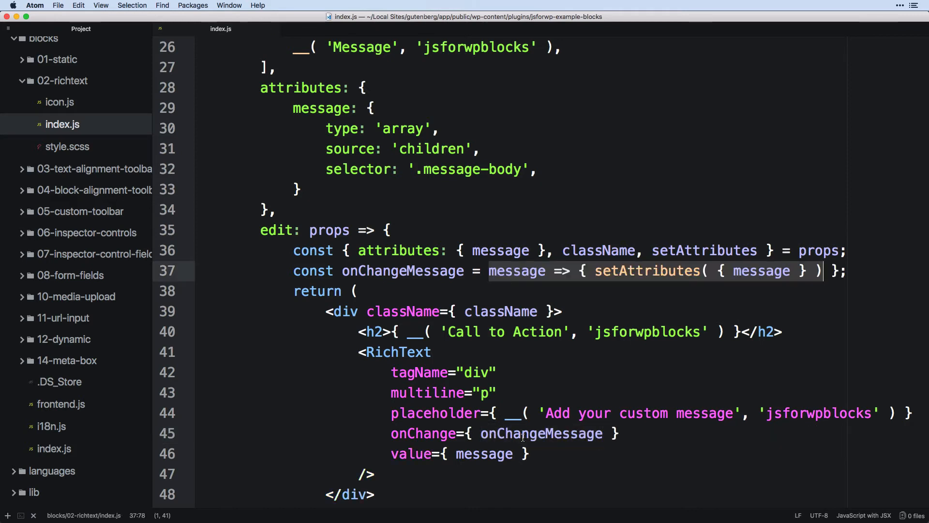
pyautogui.click(515, 271)
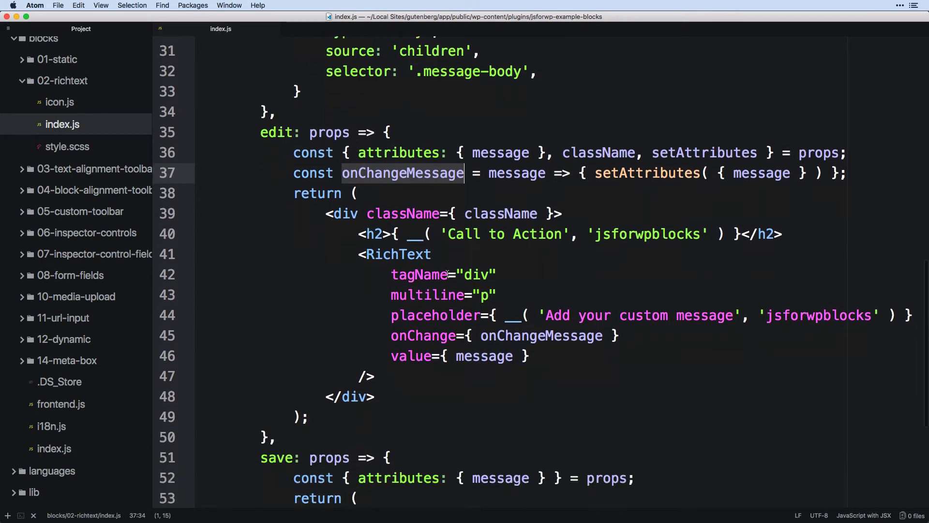
pyautogui.scroll(-3)
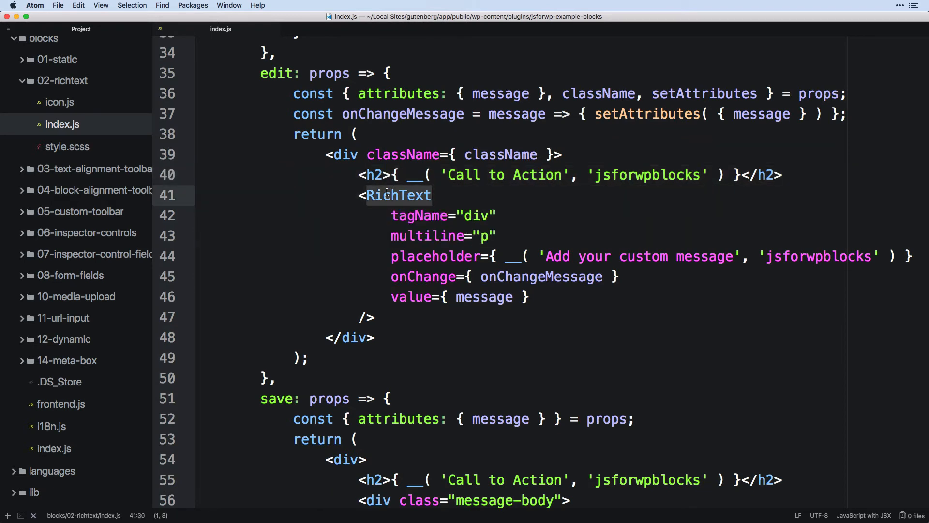
pyautogui.doubleClick(396, 194)
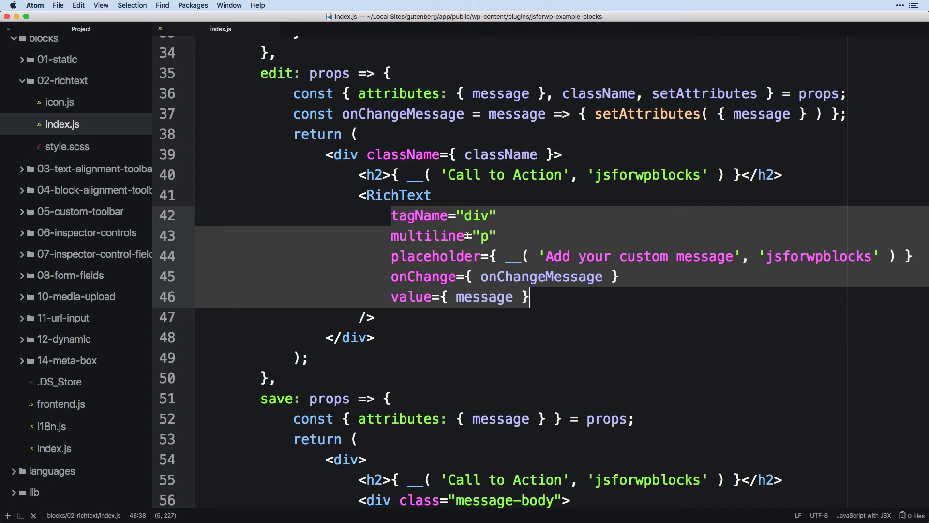
pyautogui.doubleClick(475, 215)
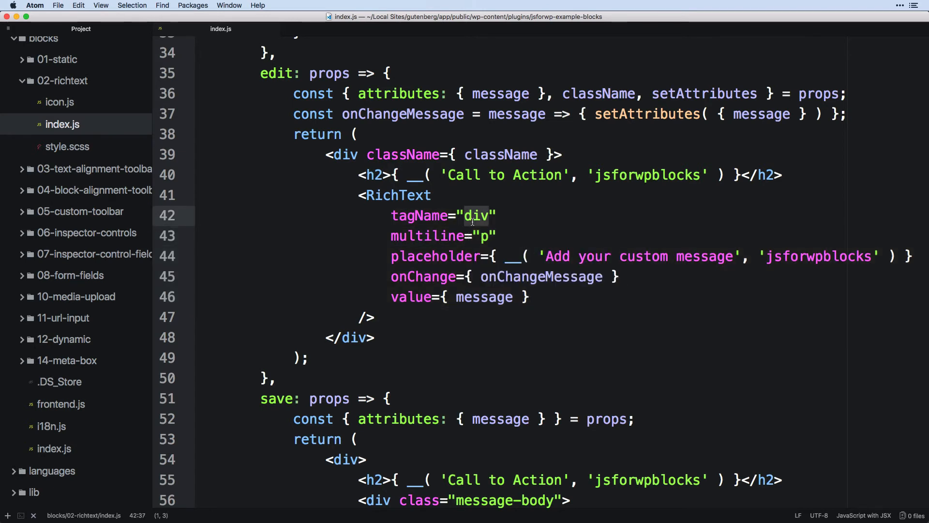
pyautogui.click(489, 215)
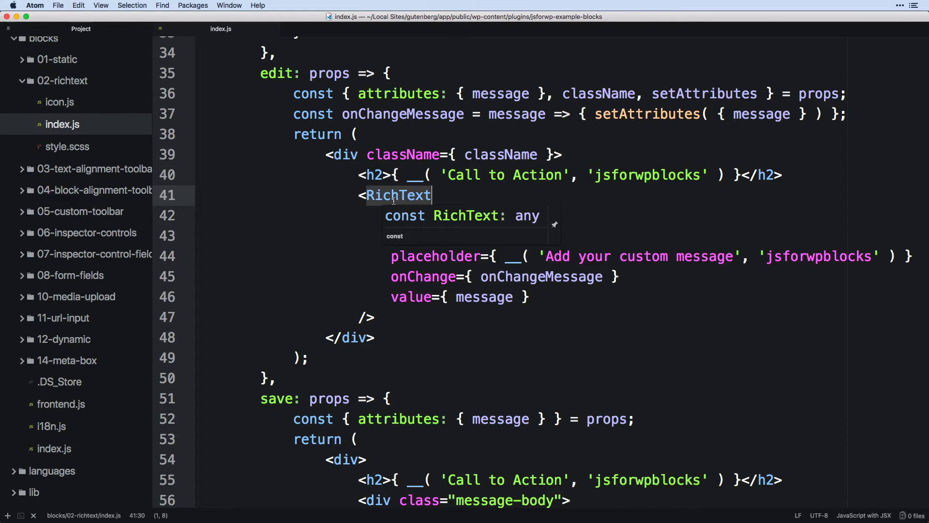
pyautogui.write('tagName="div"')
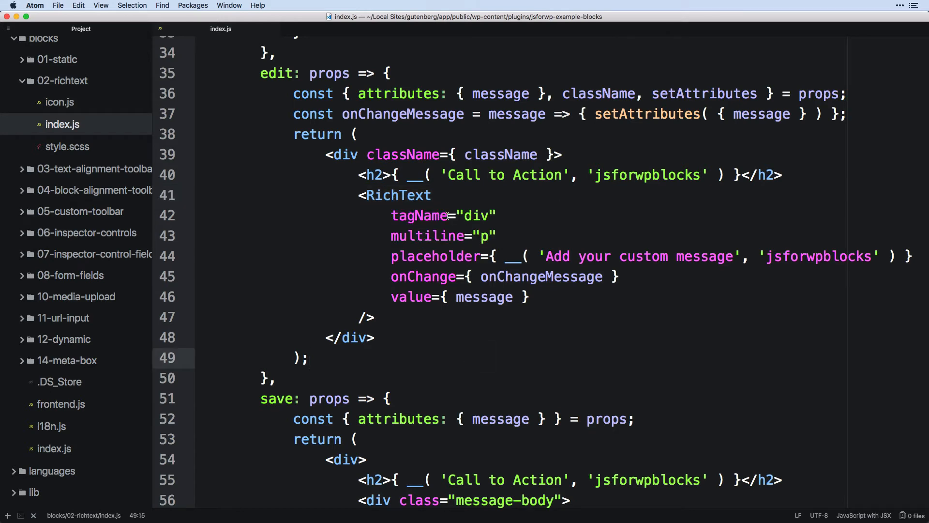
pyautogui.doubleClick(476, 215)
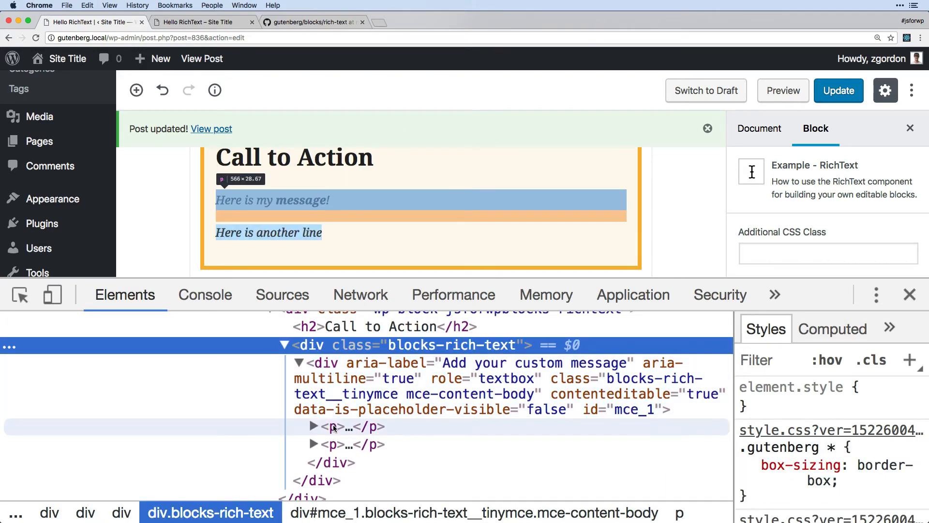
# Inspect the message's p elements inside the rich text div in Chrome DevTools
pyautogui.click(336, 444)
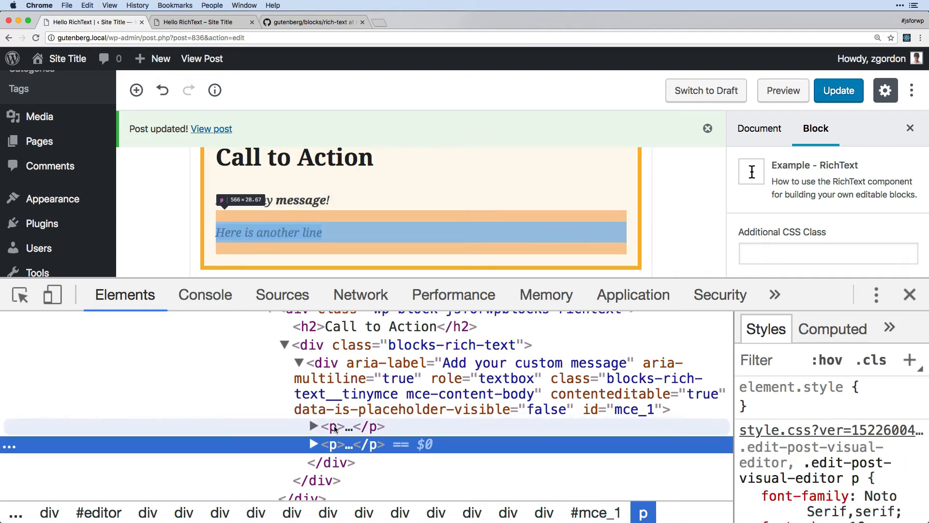
pyautogui.moveTo(357, 379)
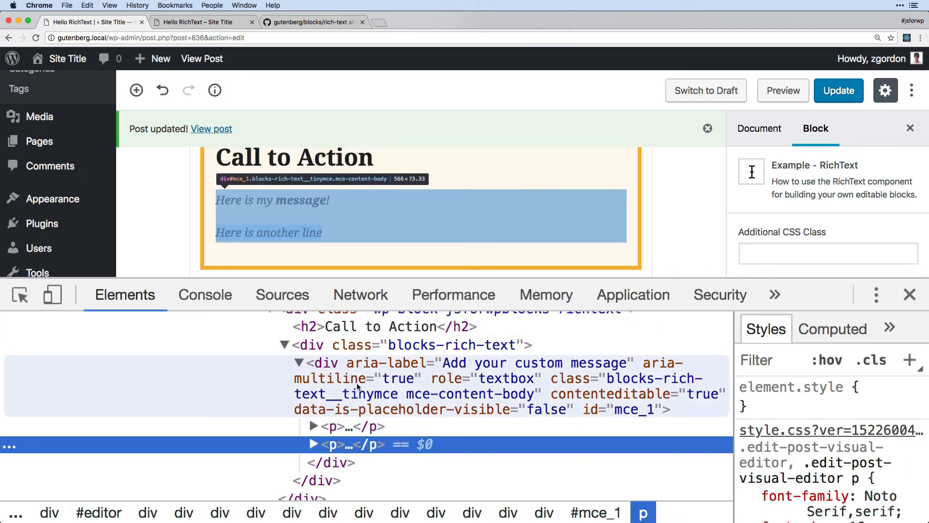
pyautogui.click(404, 215)
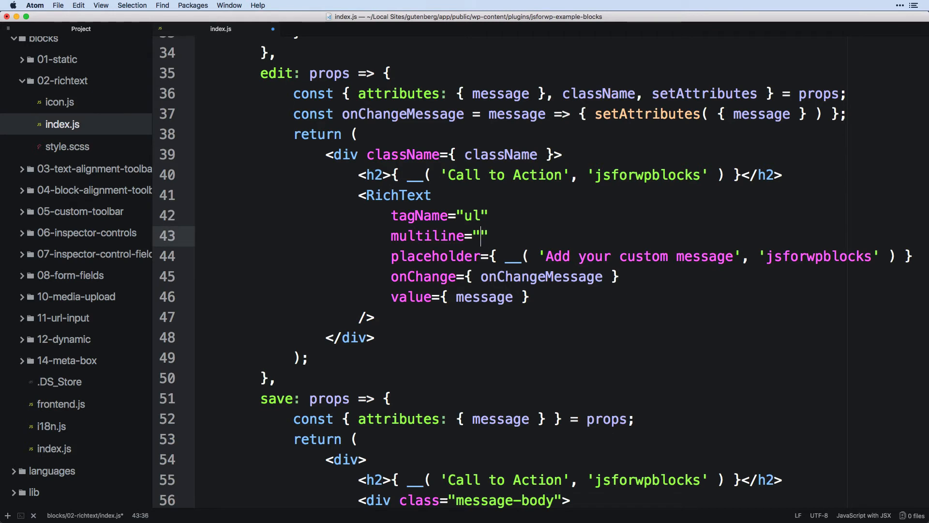
# Set the RichText multiline prop to 'li' so each line of the ul becomes a list item
pyautogui.write('li')
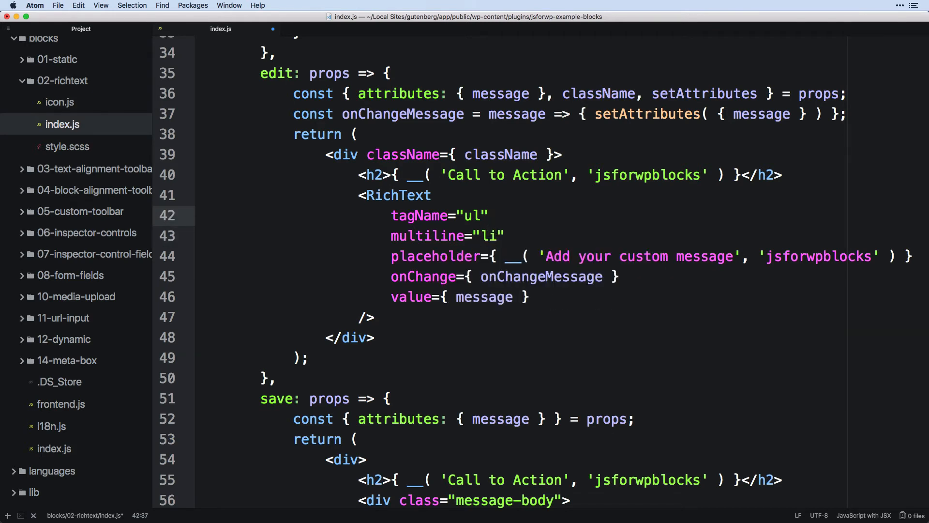
pyautogui.click(488, 214)
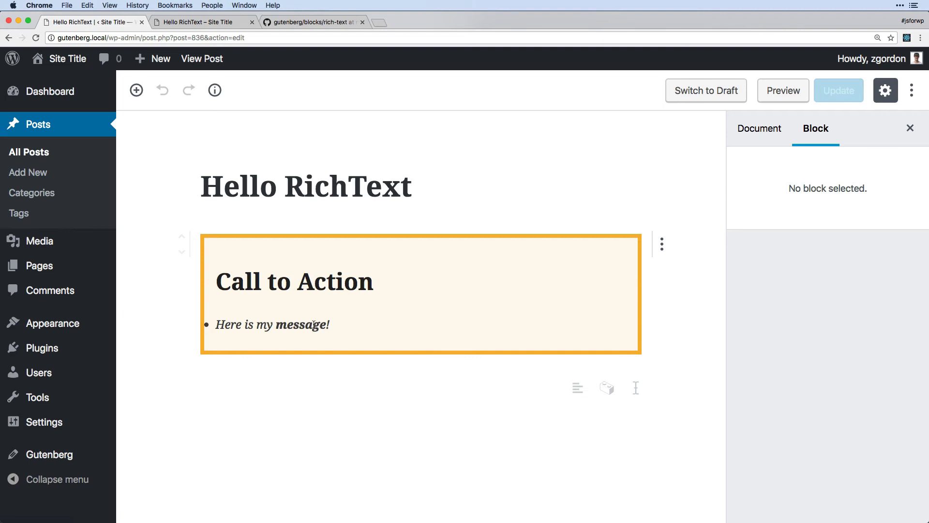
# Inspect the bulleted message's ul markup and add a 'Here is' item, watching new li elements appear
pyautogui.rightClick(314, 325)
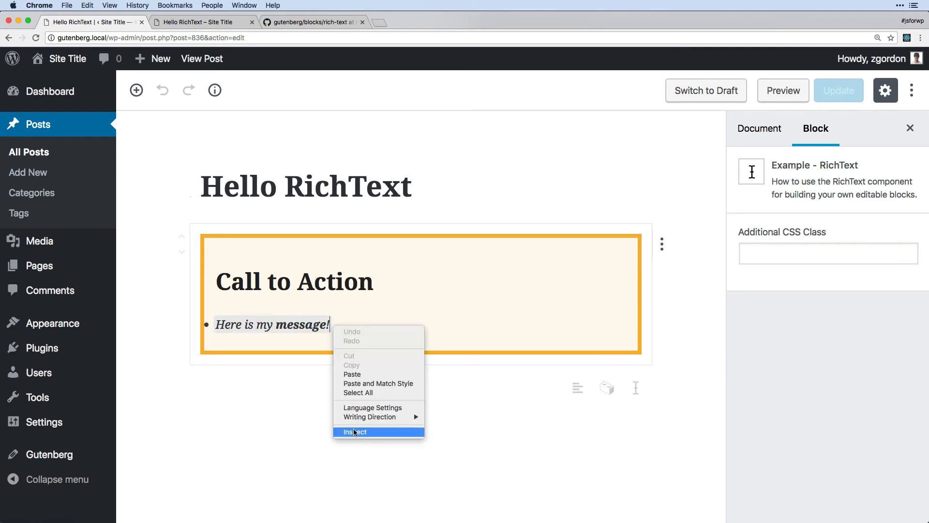
pyautogui.click(354, 432)
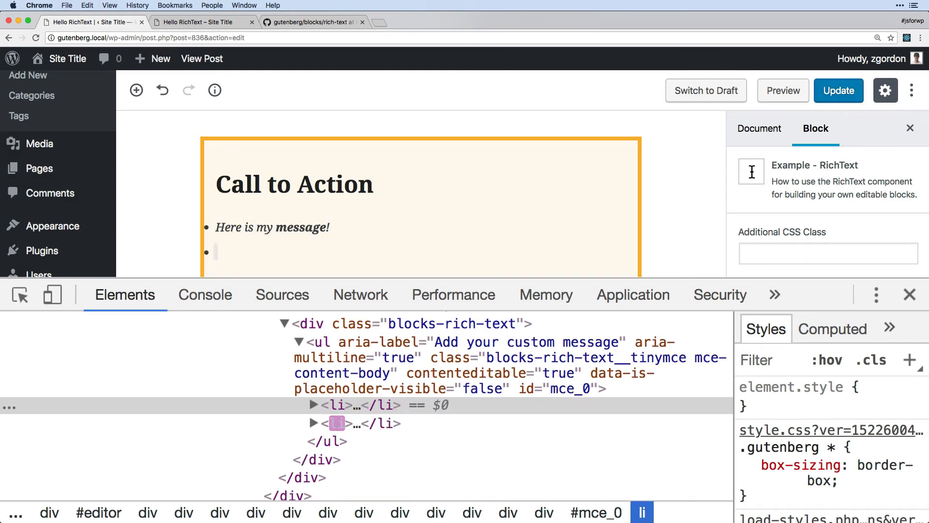
pyautogui.write('Here is another')
pyautogui.write('And another')
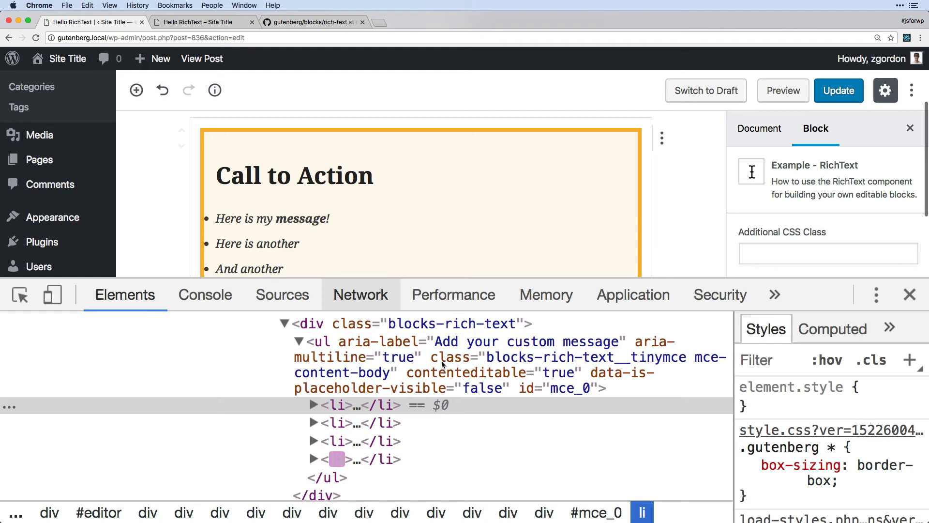
pyautogui.moveTo(337, 405)
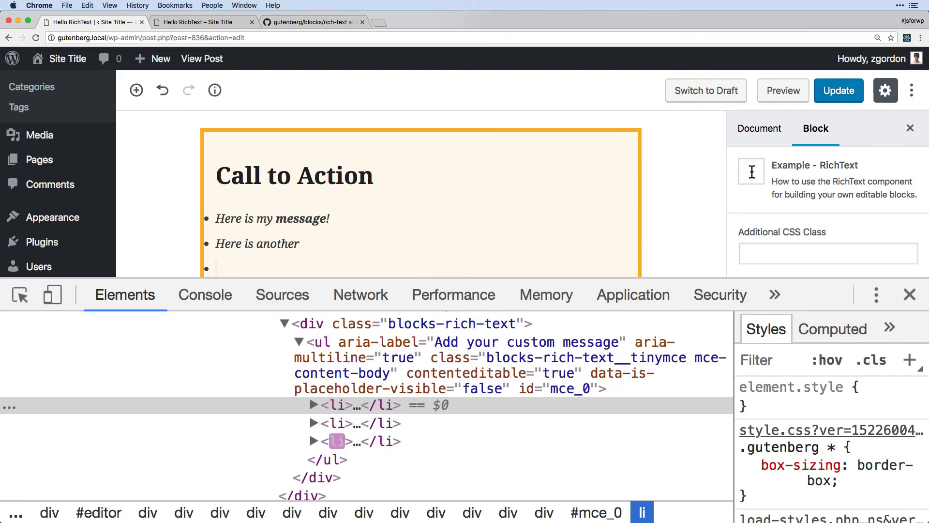
pyautogui.click(910, 295)
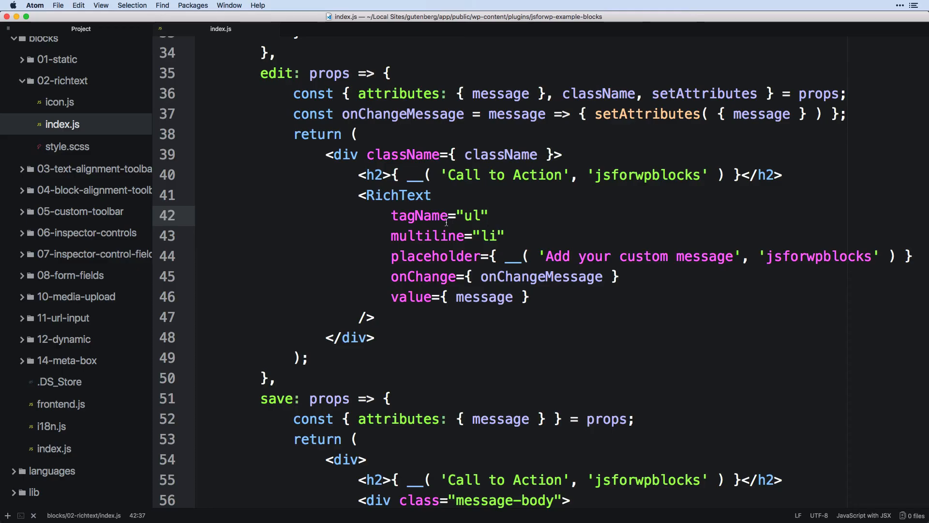
pyautogui.doubleClick(556, 256)
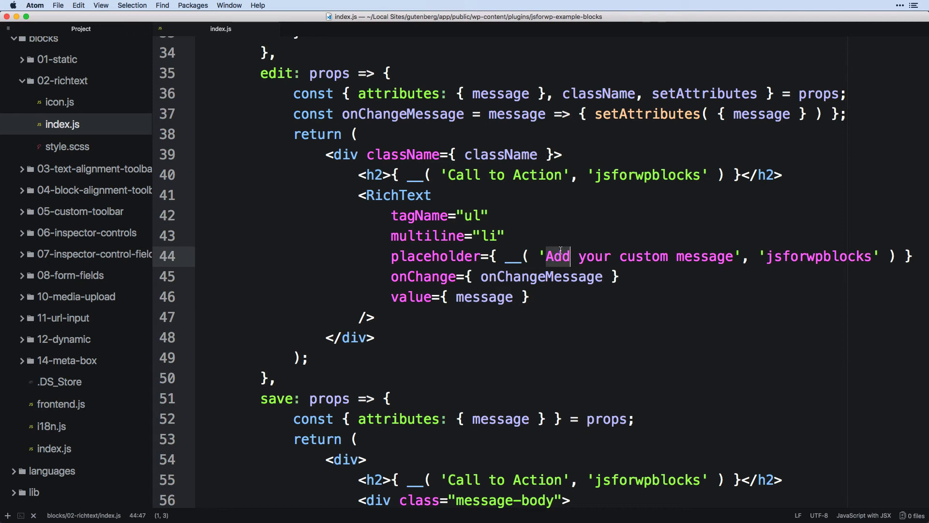
pyautogui.moveTo(571, 255); pyautogui.dragTo(732, 255)
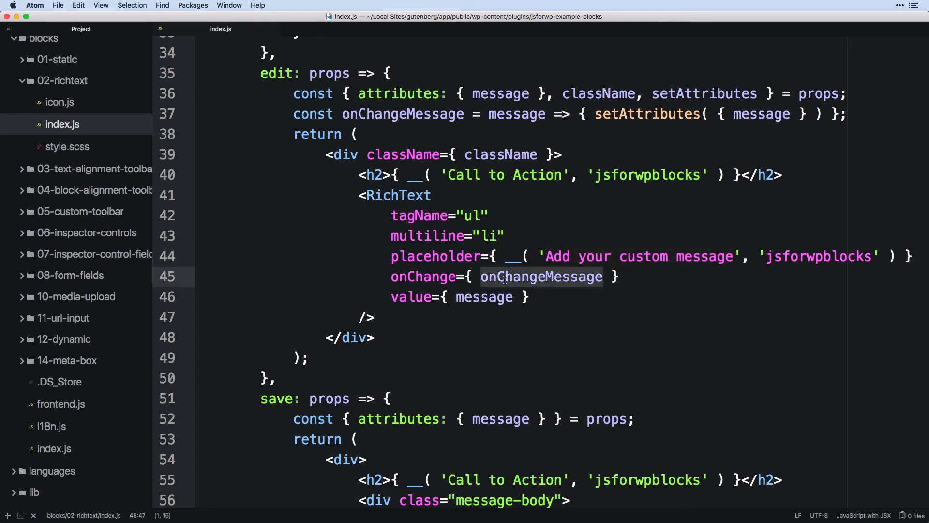
pyautogui.doubleClick(422, 277)
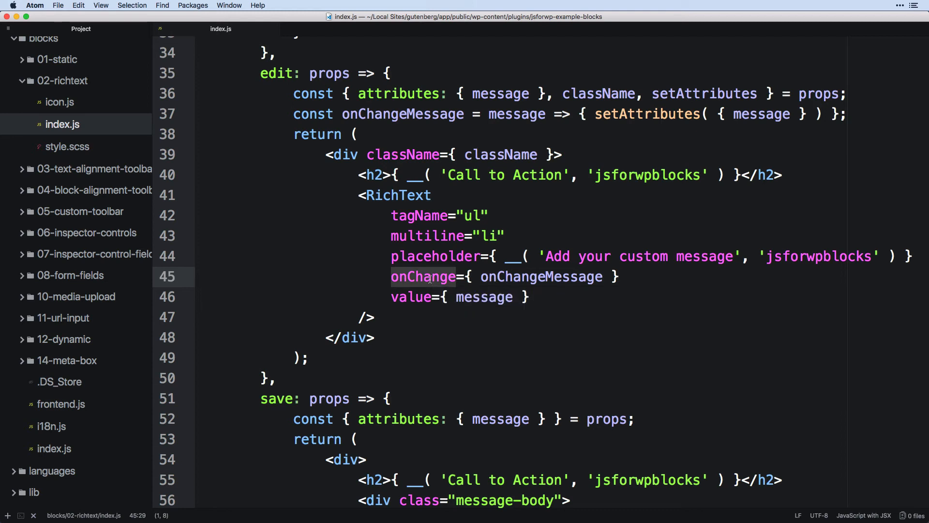
pyautogui.doubleClick(540, 276)
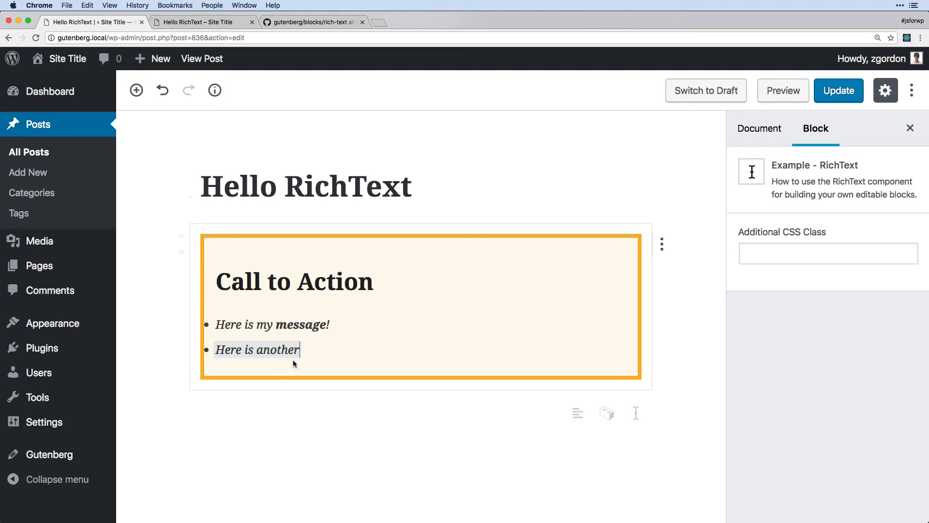
# Start a third bullet after 'Here is another' and type 'Another line' into it
pyautogui.click(146, 299)
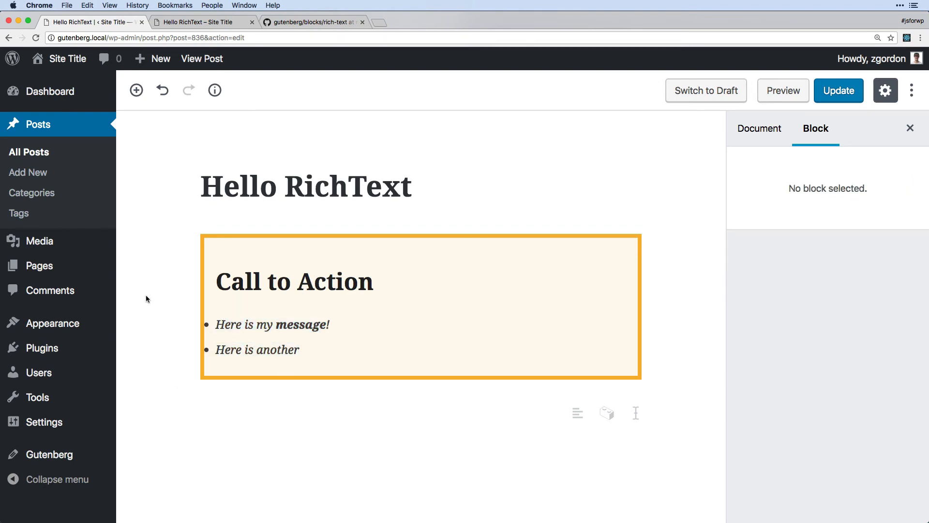
pyautogui.click(257, 350)
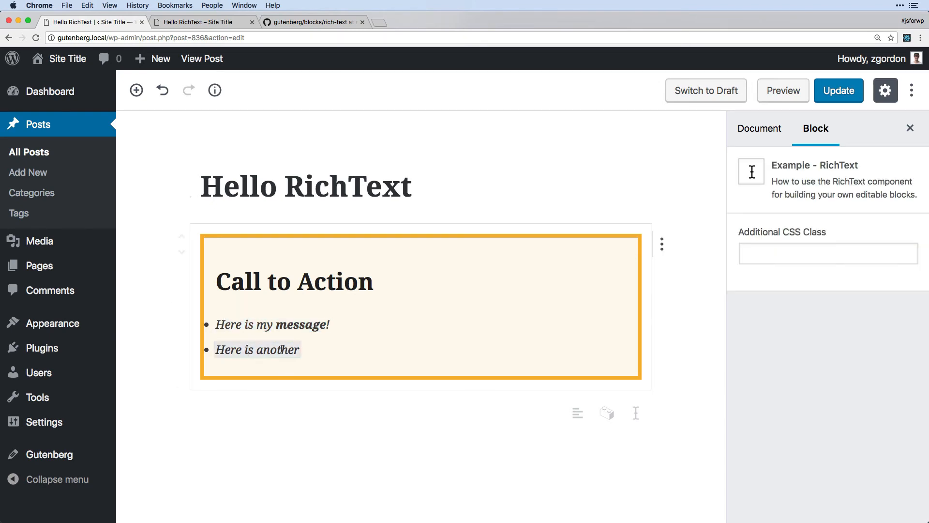
pyautogui.click(301, 350)
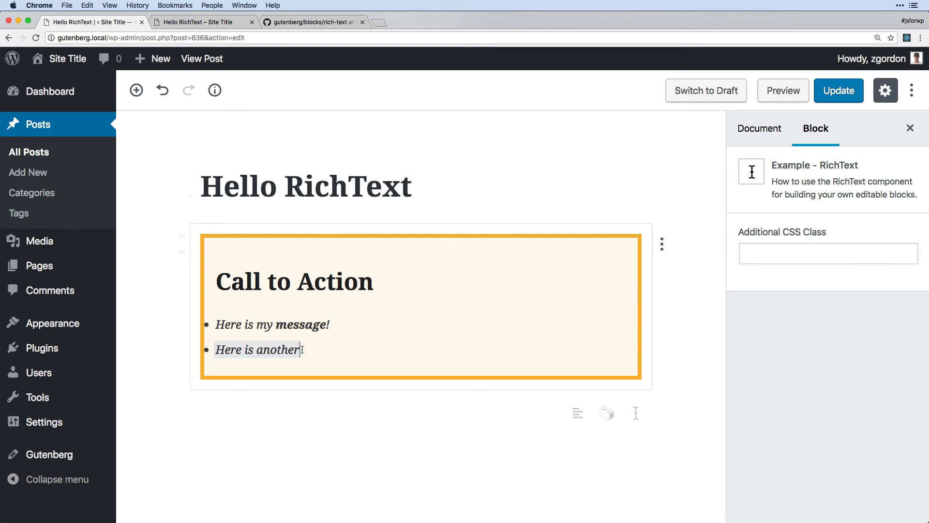
pyautogui.write('Anothe')
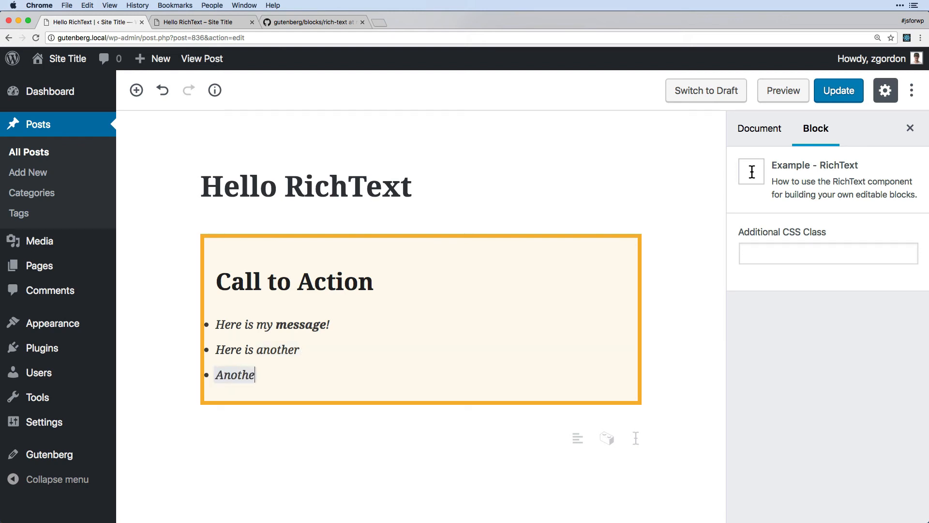
pyautogui.write('r line')
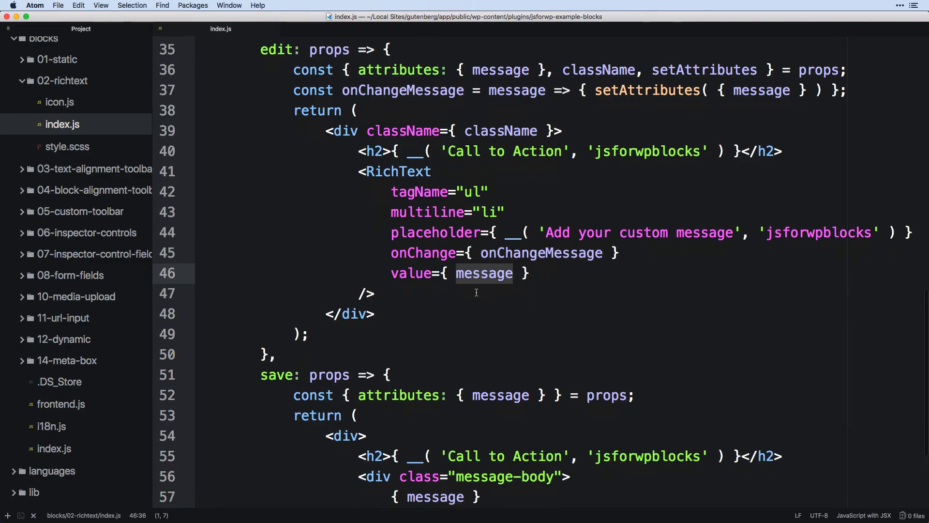
pyautogui.scroll(-3)
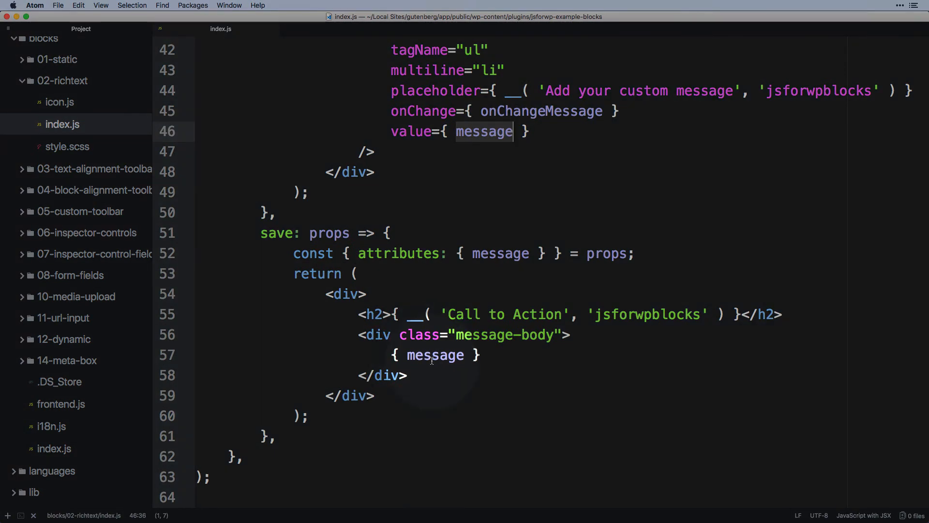
pyautogui.doubleClick(435, 355)
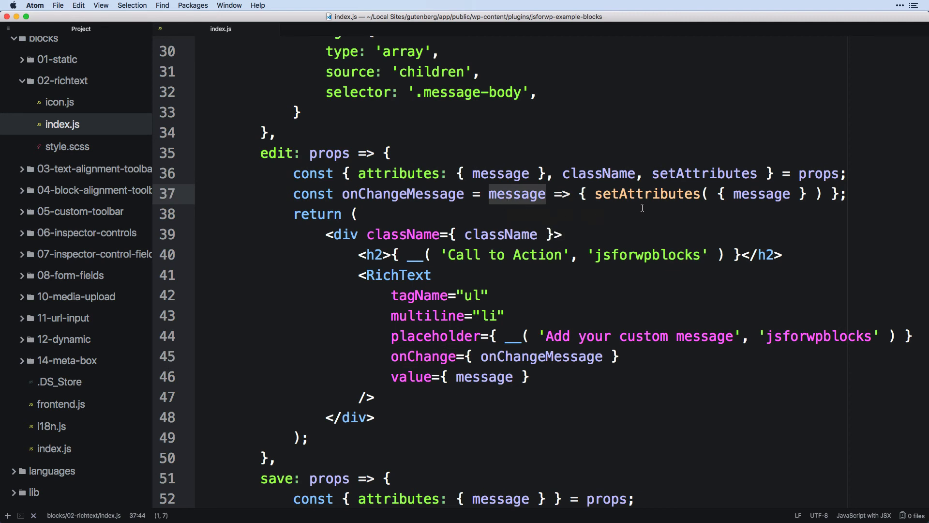
pyautogui.doubleClick(647, 194)
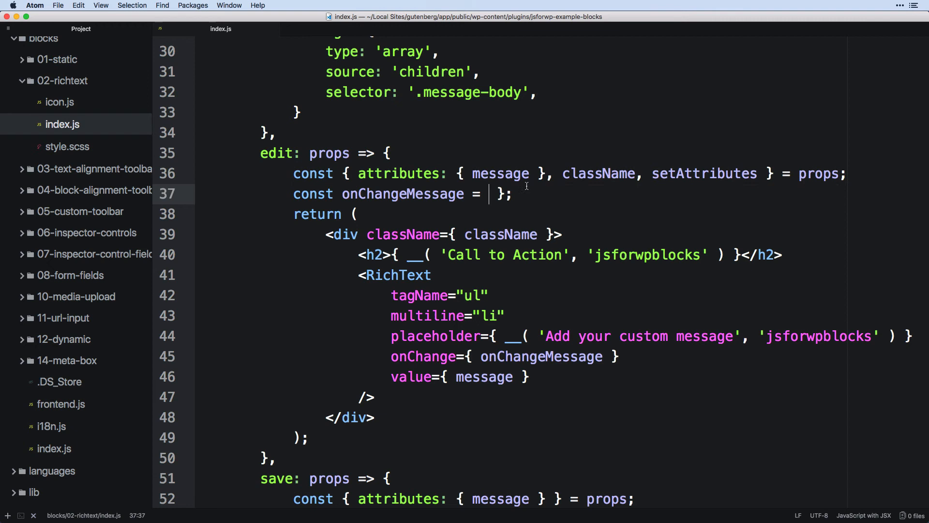
pyautogui.write('message => { setAttributes( { message } ) }')
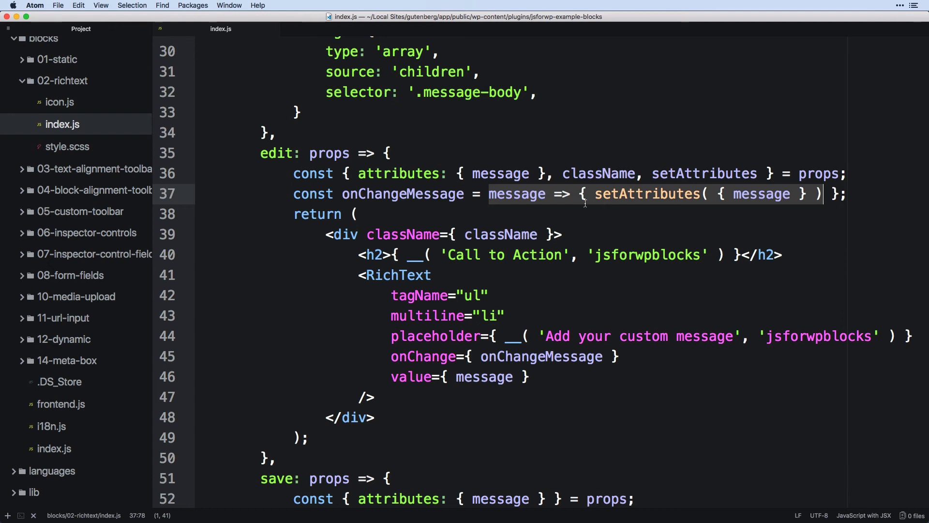
pyautogui.click(484, 377)
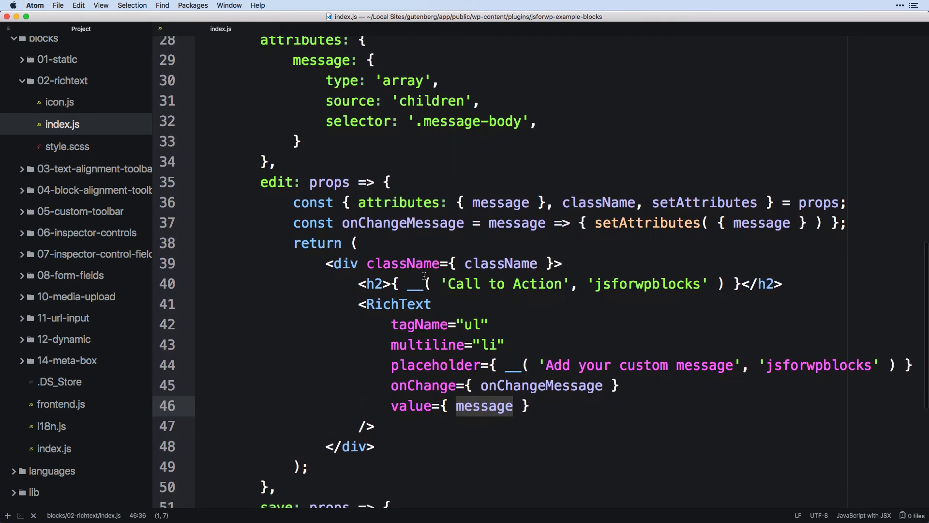
pyautogui.scroll(-3)
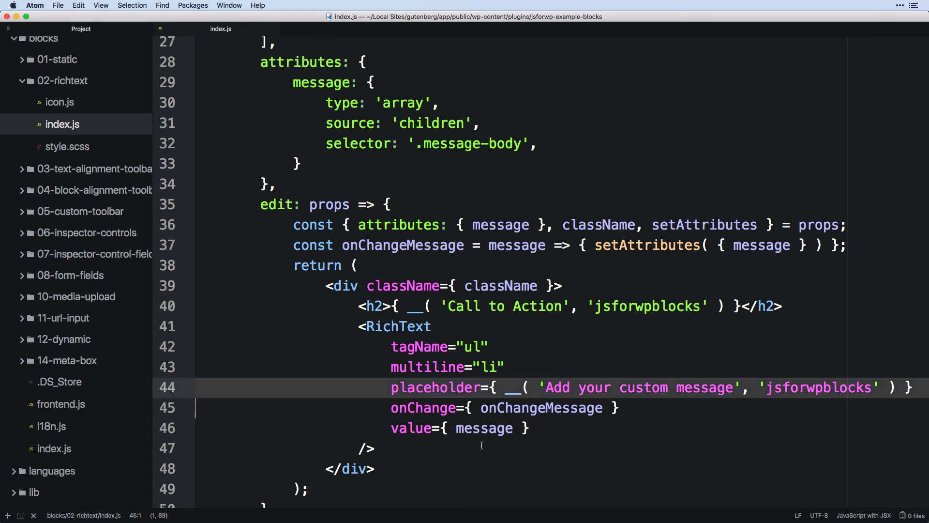
pyautogui.doubleClick(484, 427)
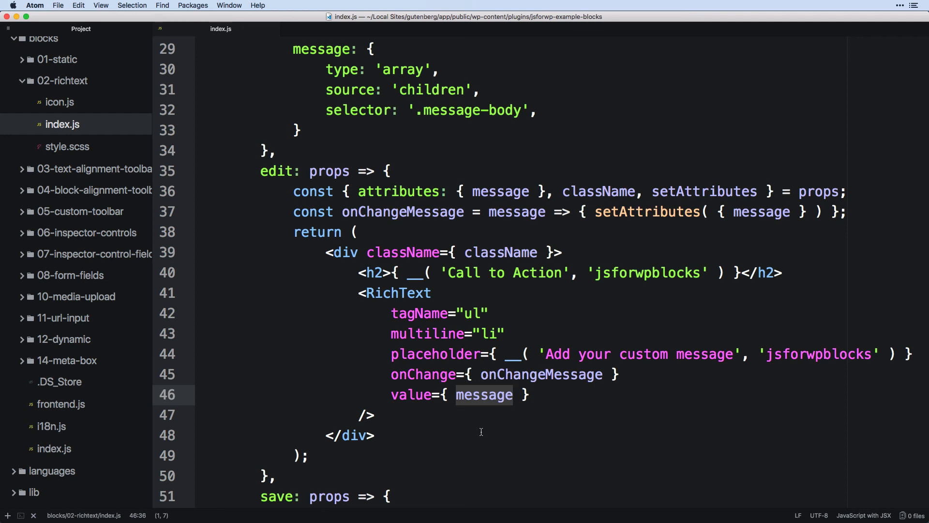
pyautogui.click(515, 395)
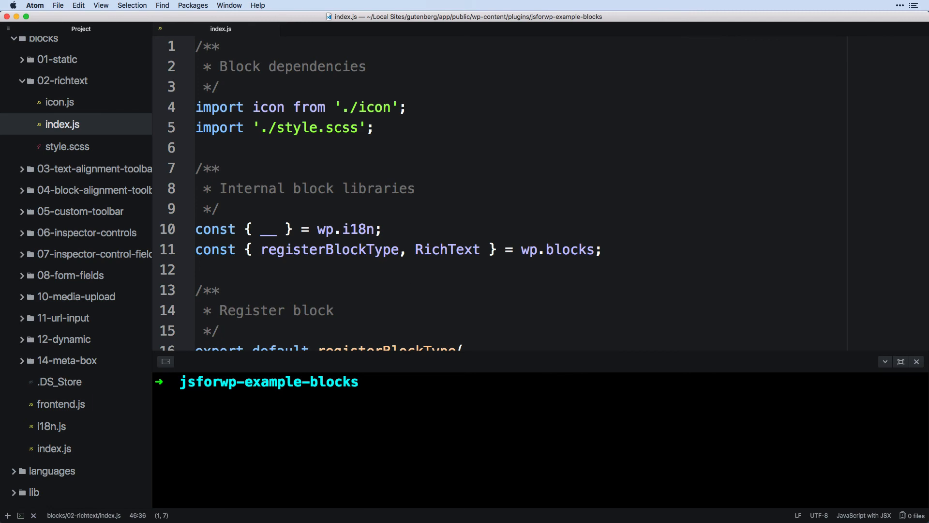
pyautogui.scroll(-3)
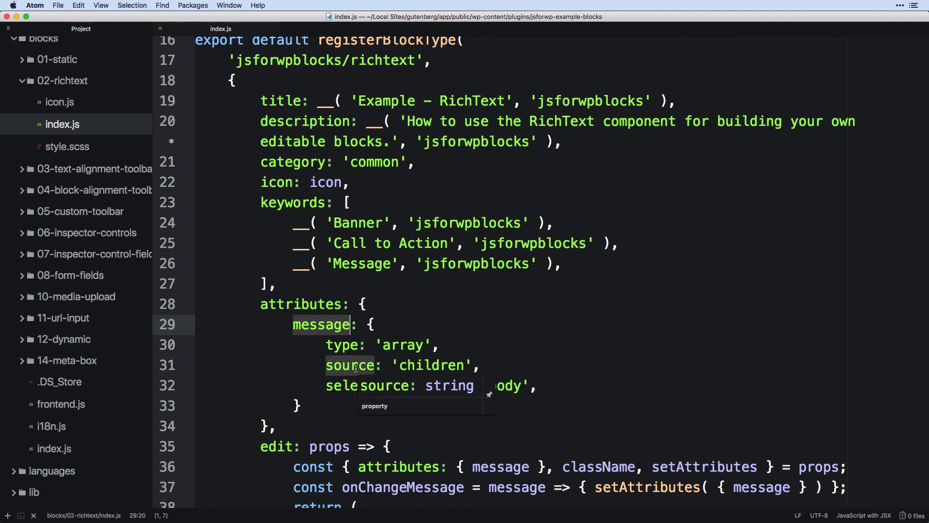
pyautogui.scroll(-3)
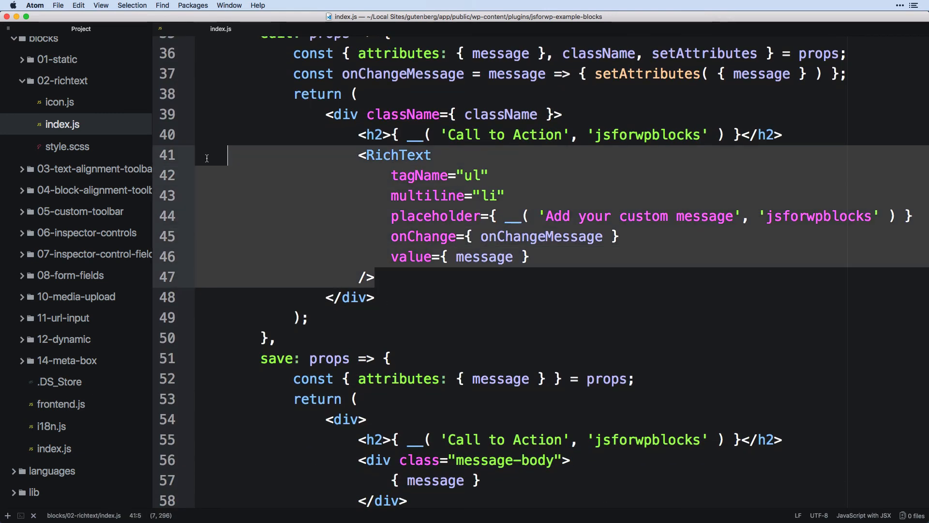
pyautogui.press('cmd+v')
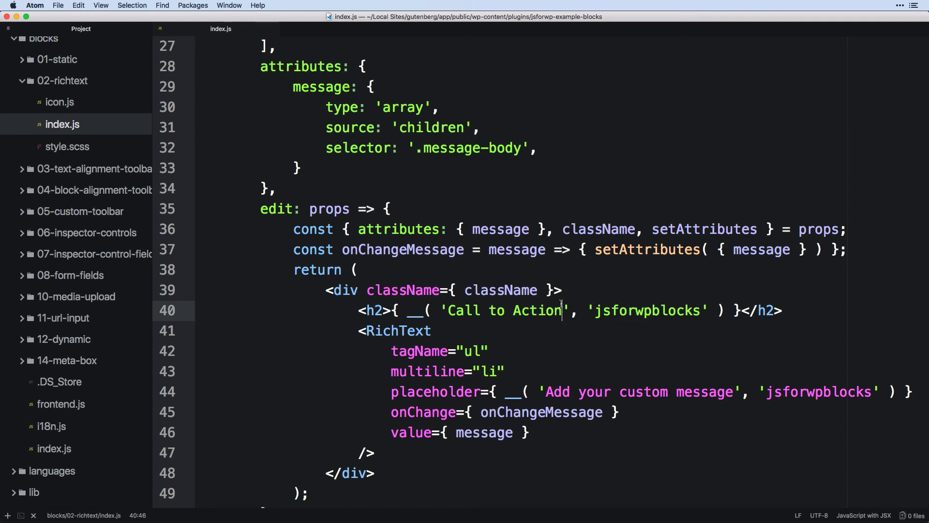
pyautogui.moveTo(514, 354)
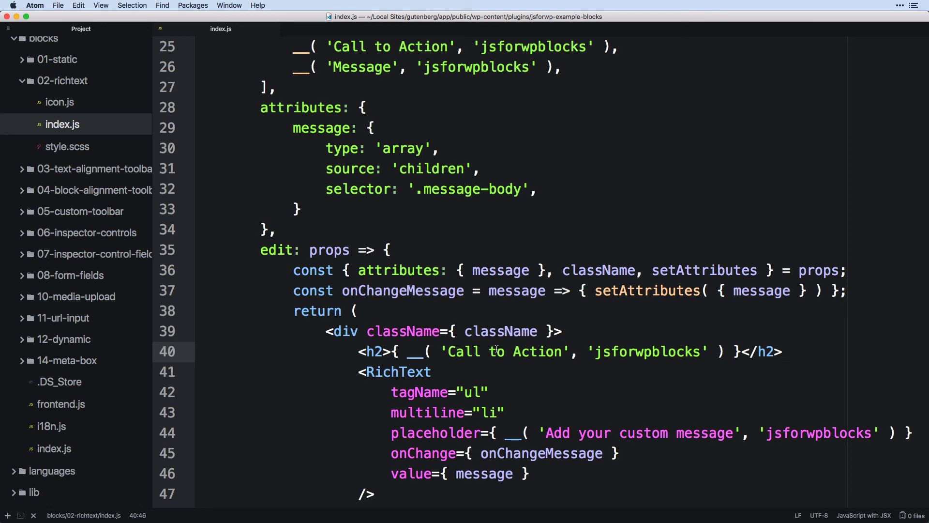
pyautogui.click(561, 350)
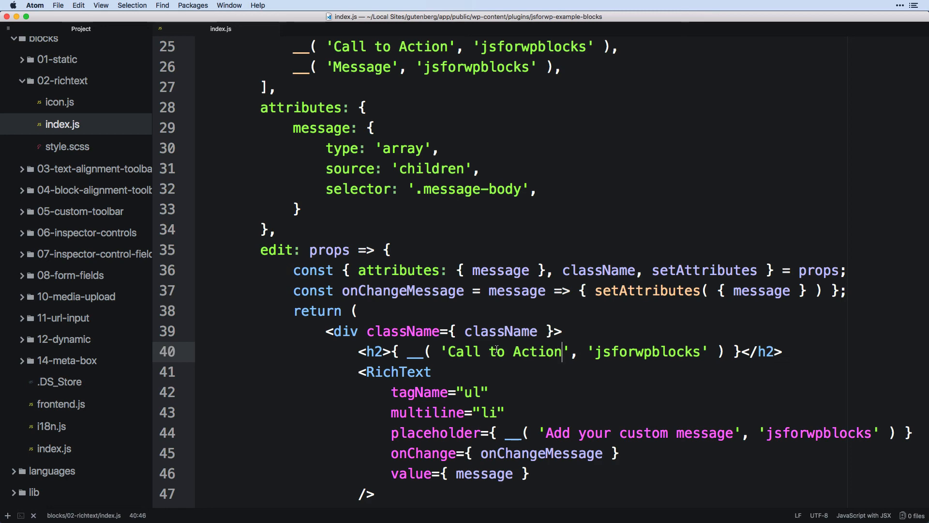